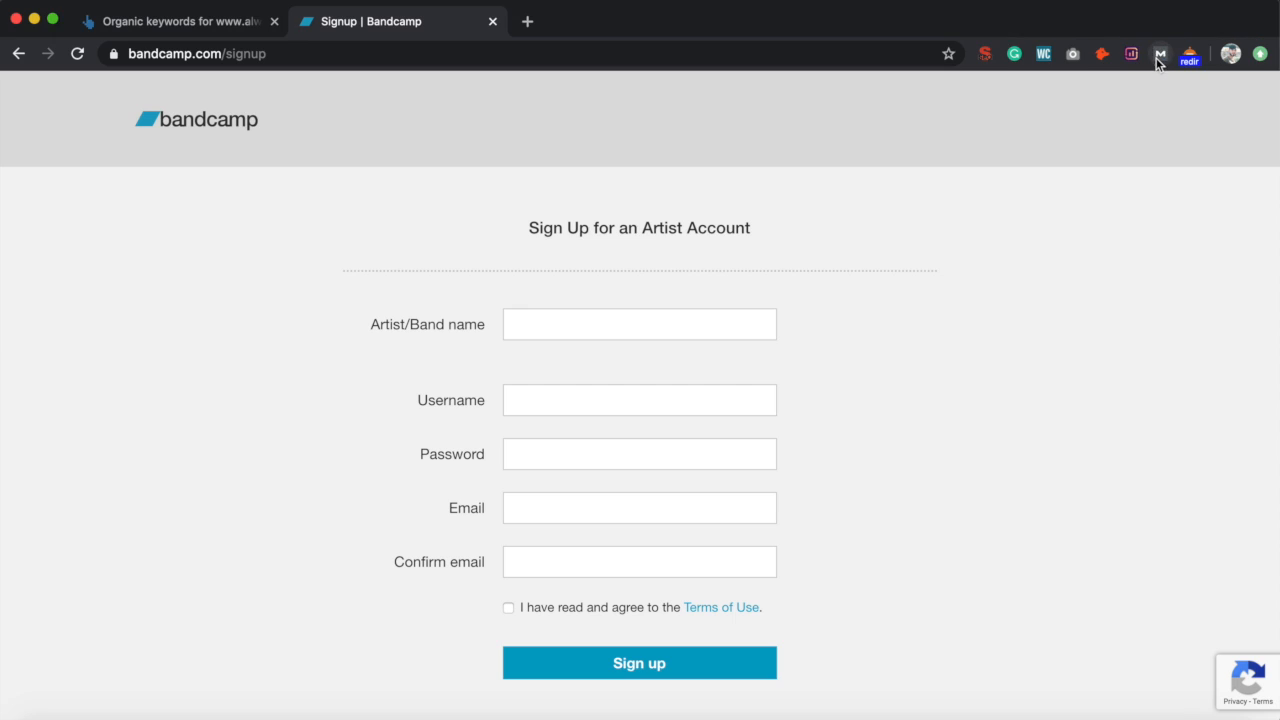
- Enable the MozBar overlay showing page authority, links and spam score on the signup page
left_click(1160, 53)
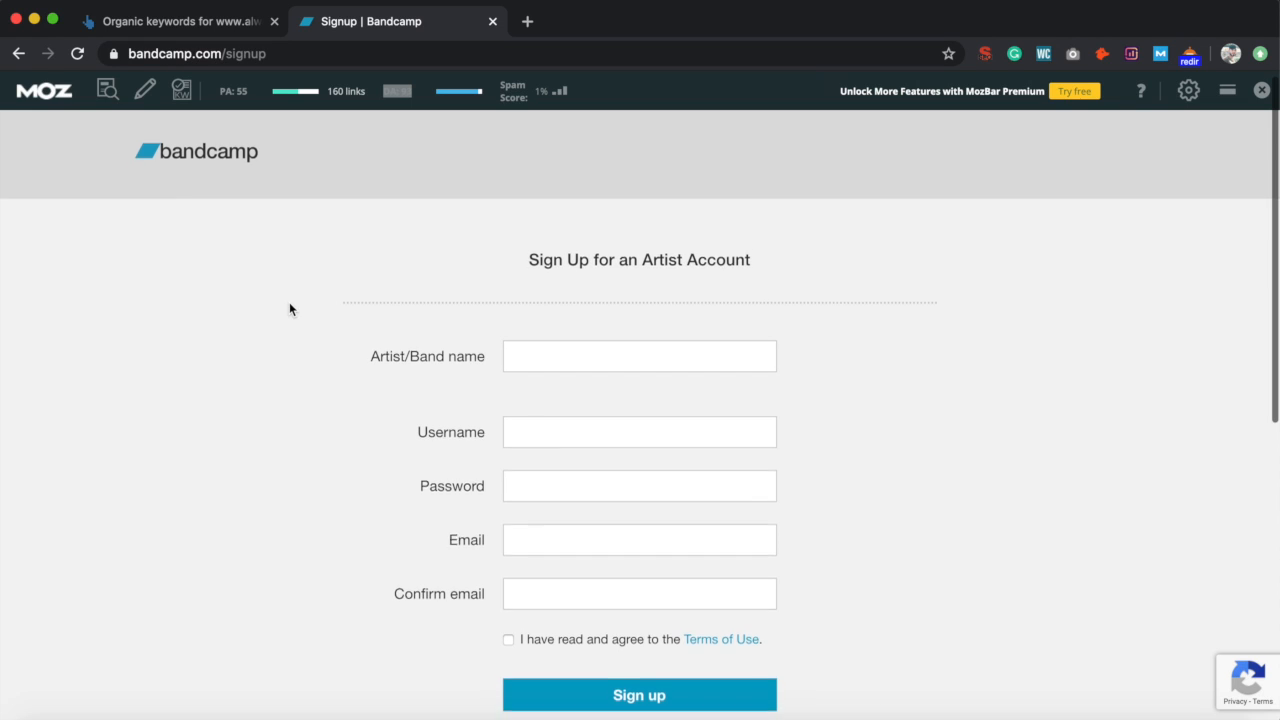
- Sign up as artist 'Ranking With Pat' (username rankingwithpat), agreeing to the Terms of Use
scroll("down", 3)
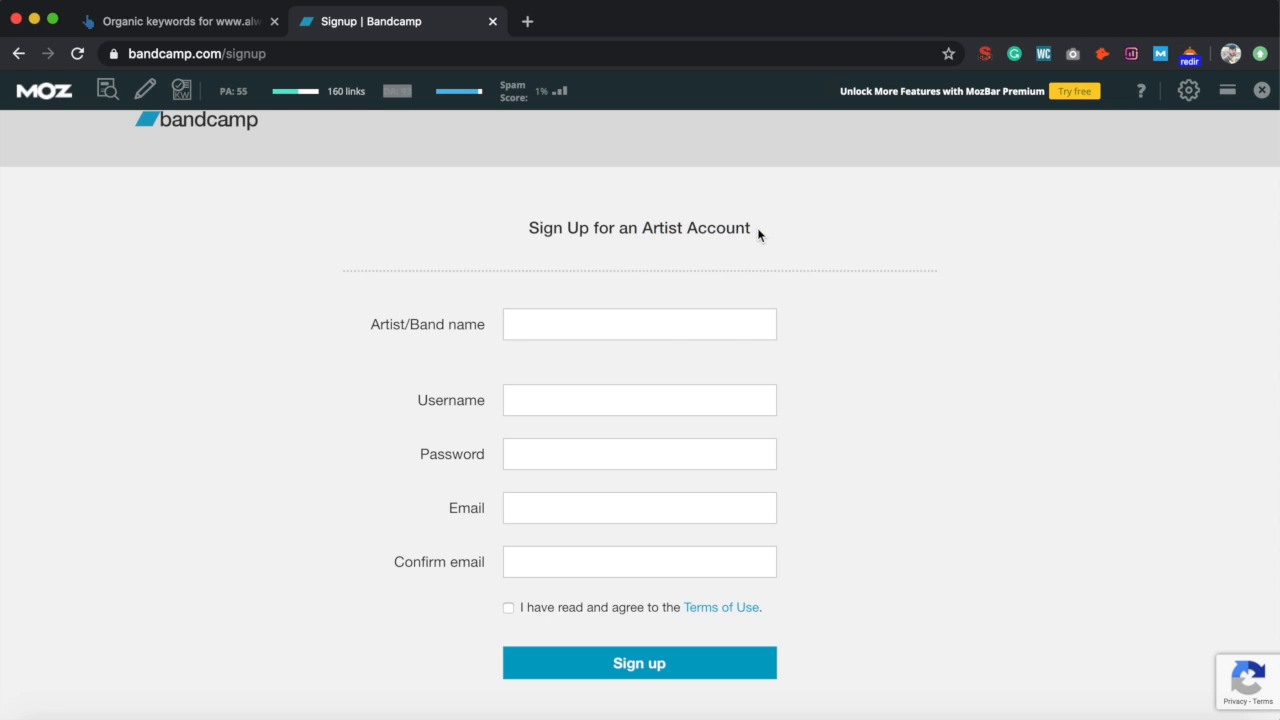
mouse_move(667, 324)
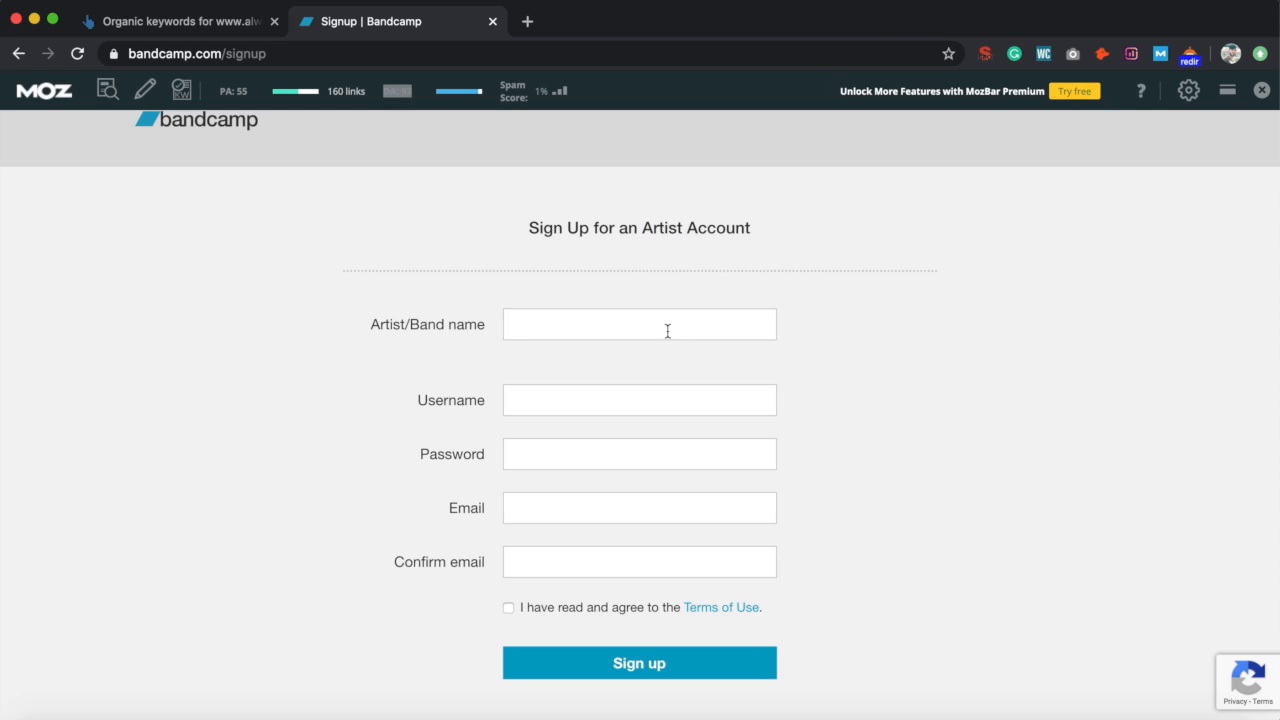
type("r")
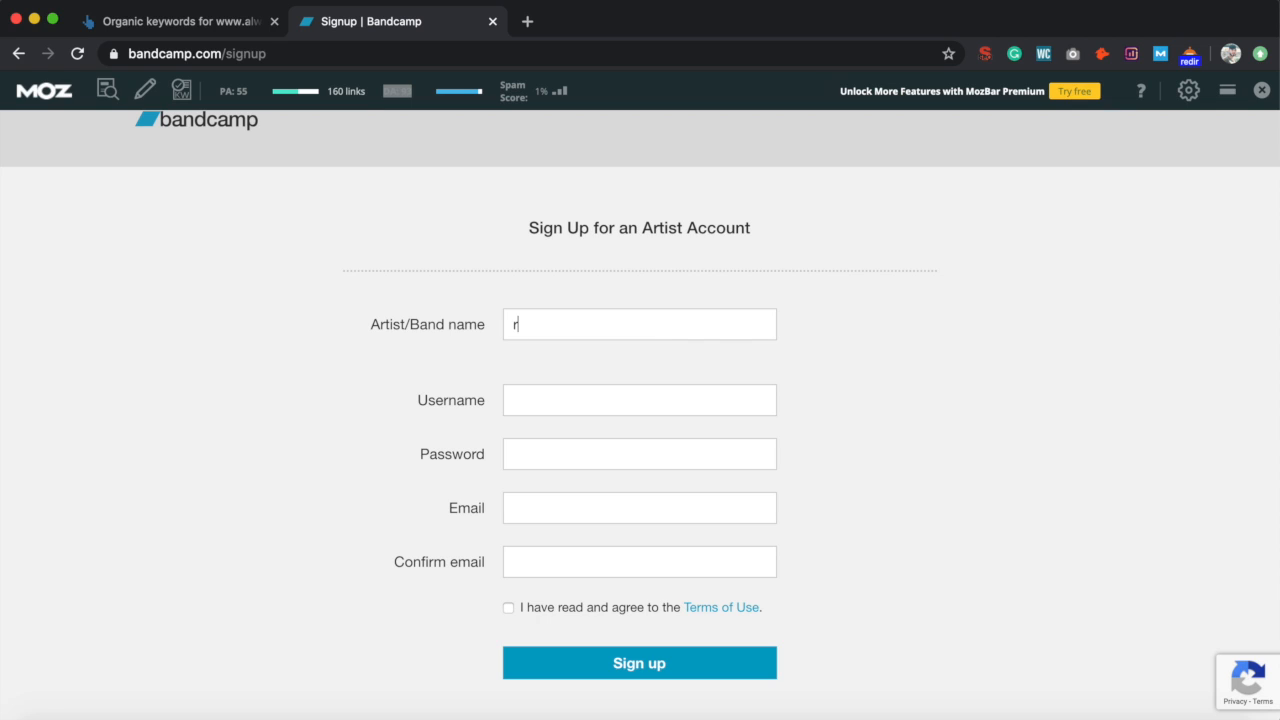
type("Ranking pAT")
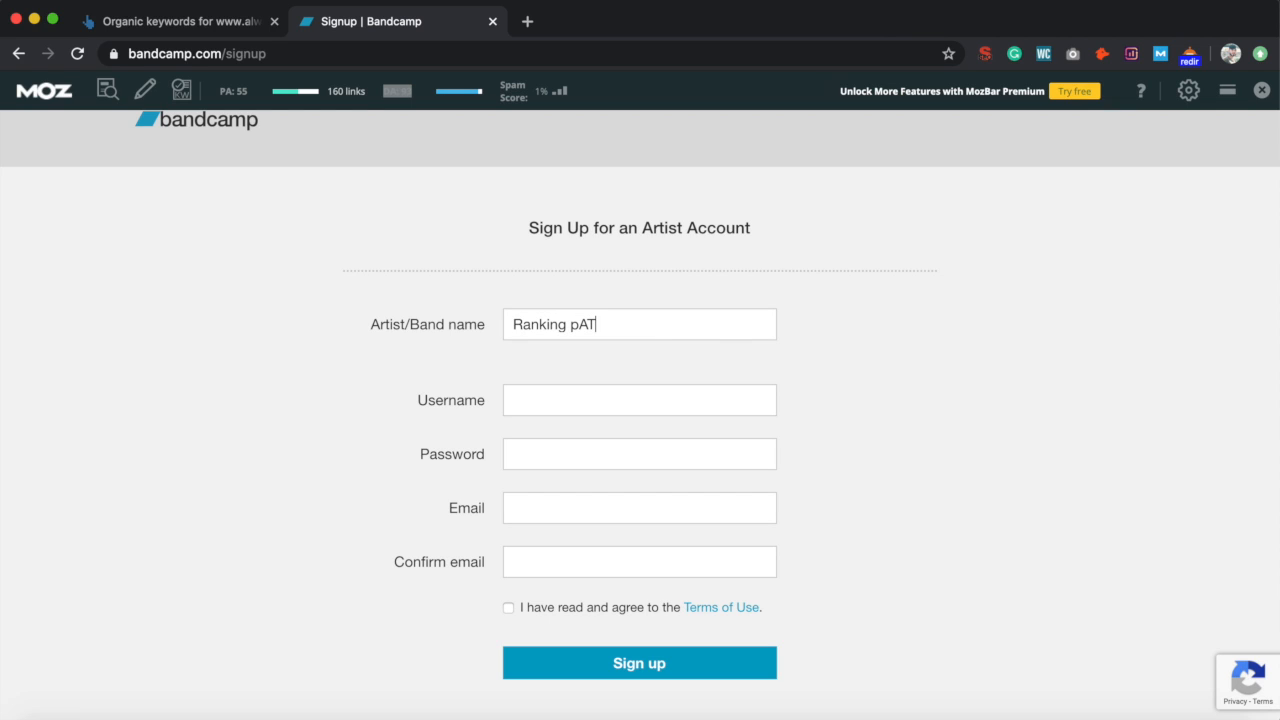
type("wl")
left_click(640, 400)
type("ranking with pat")
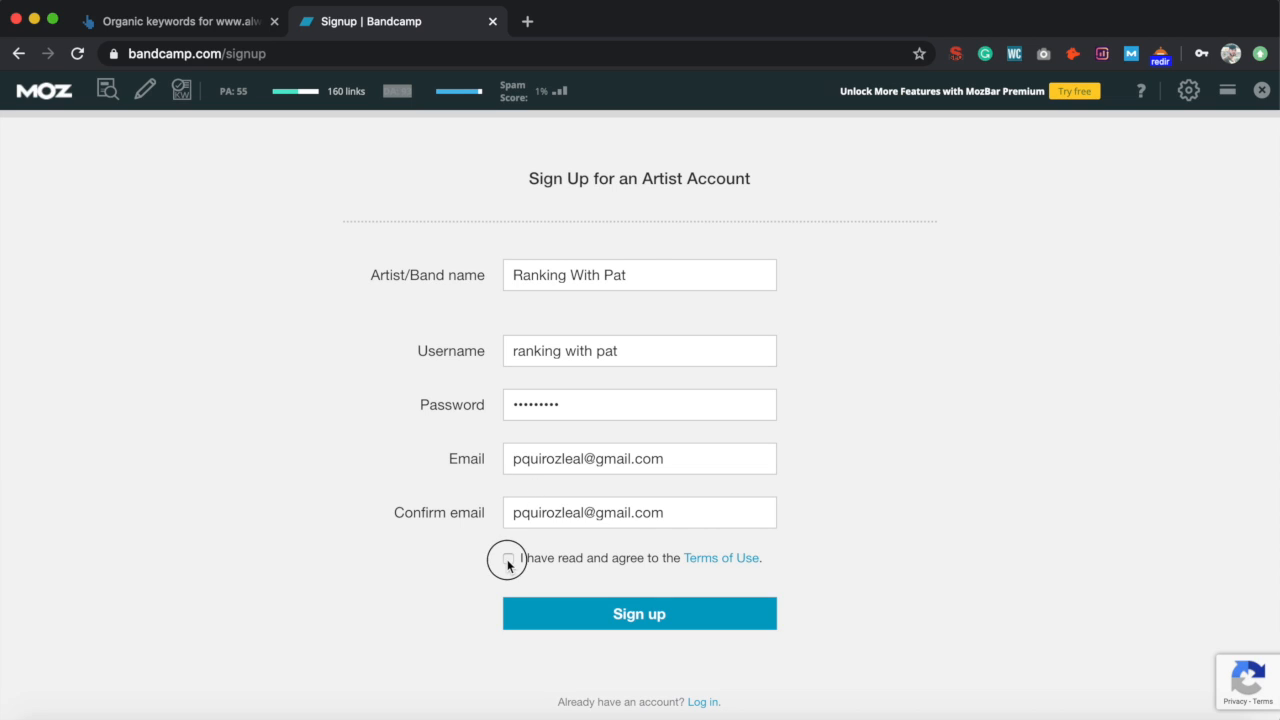
left_click(508, 558)
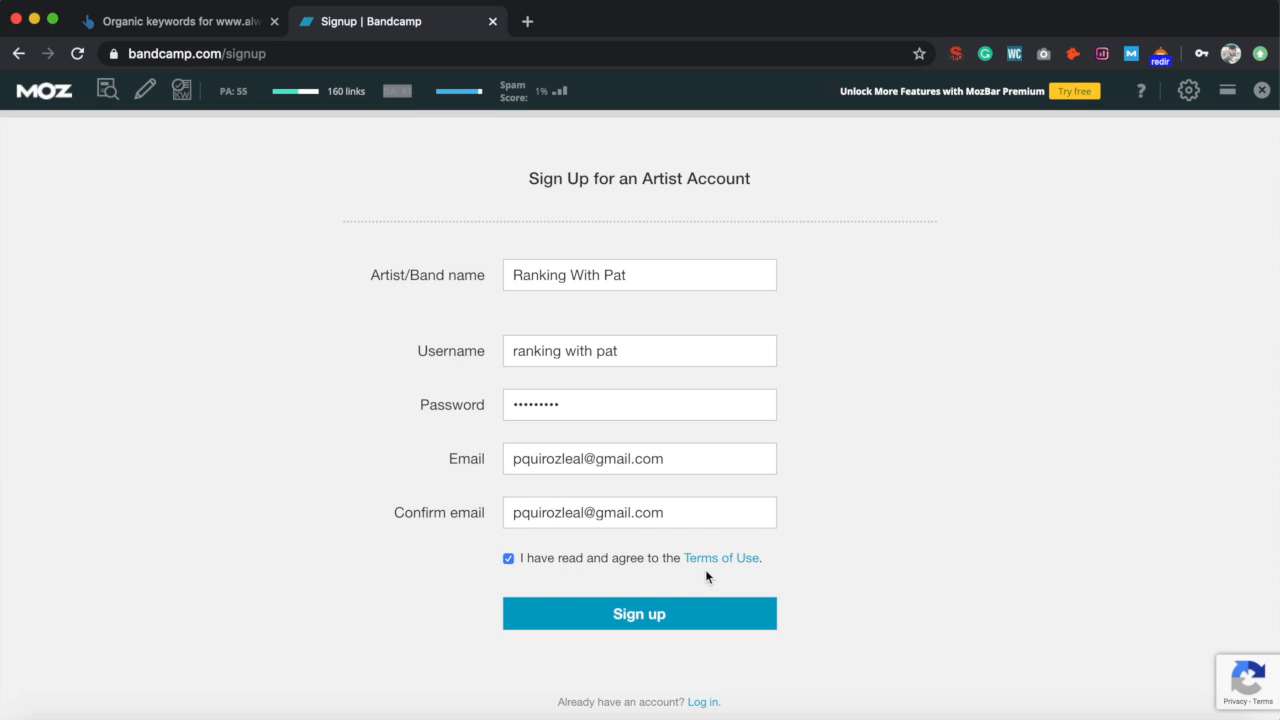
left_click(639, 613)
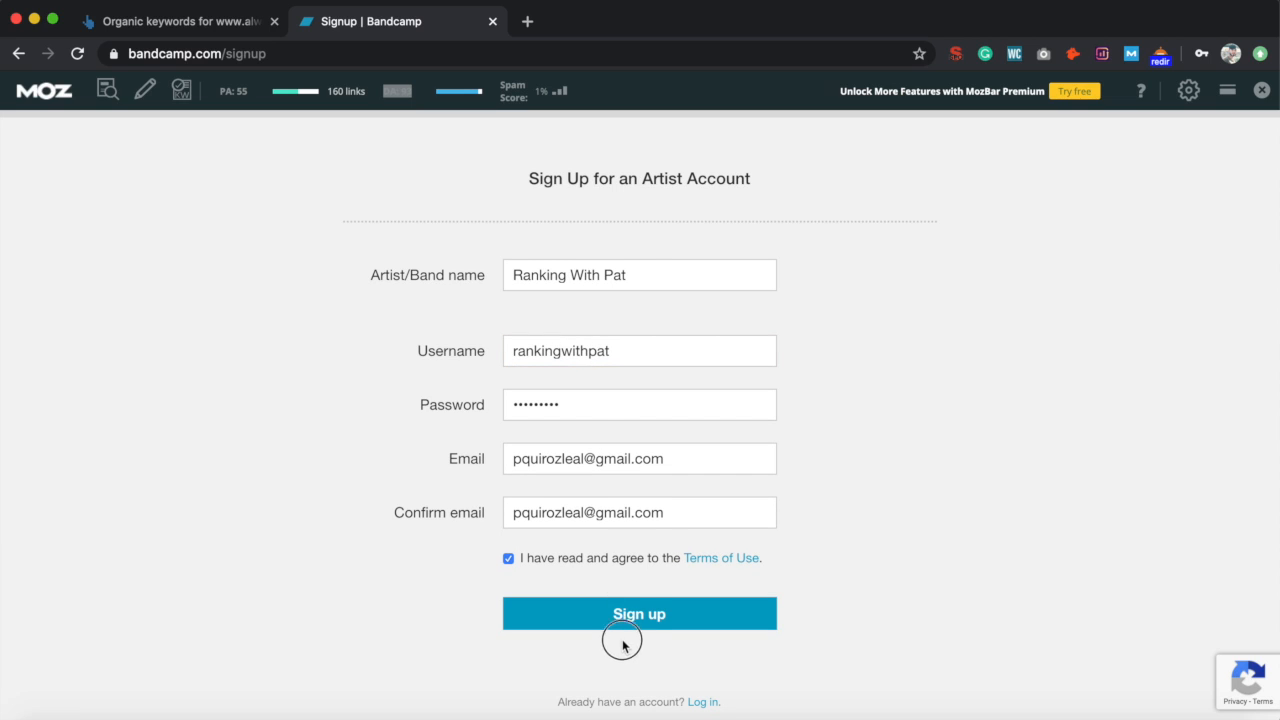
left_click(639, 613)
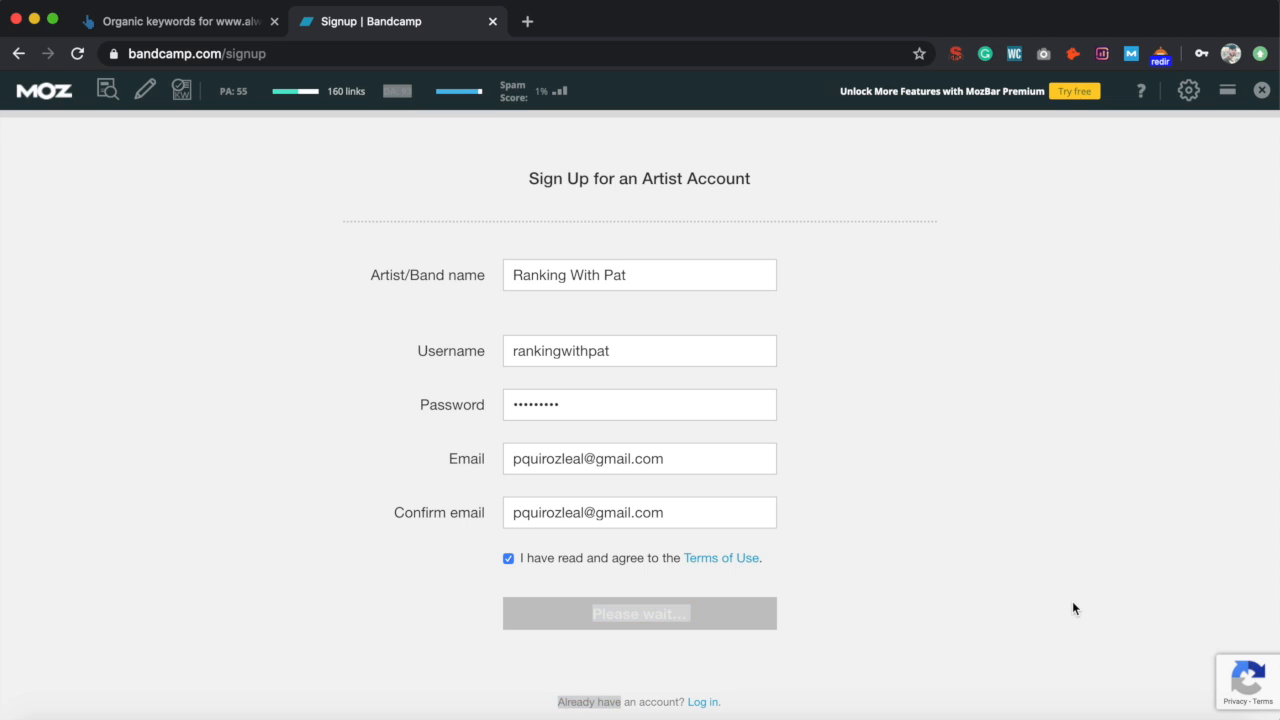
left_click(639, 613)
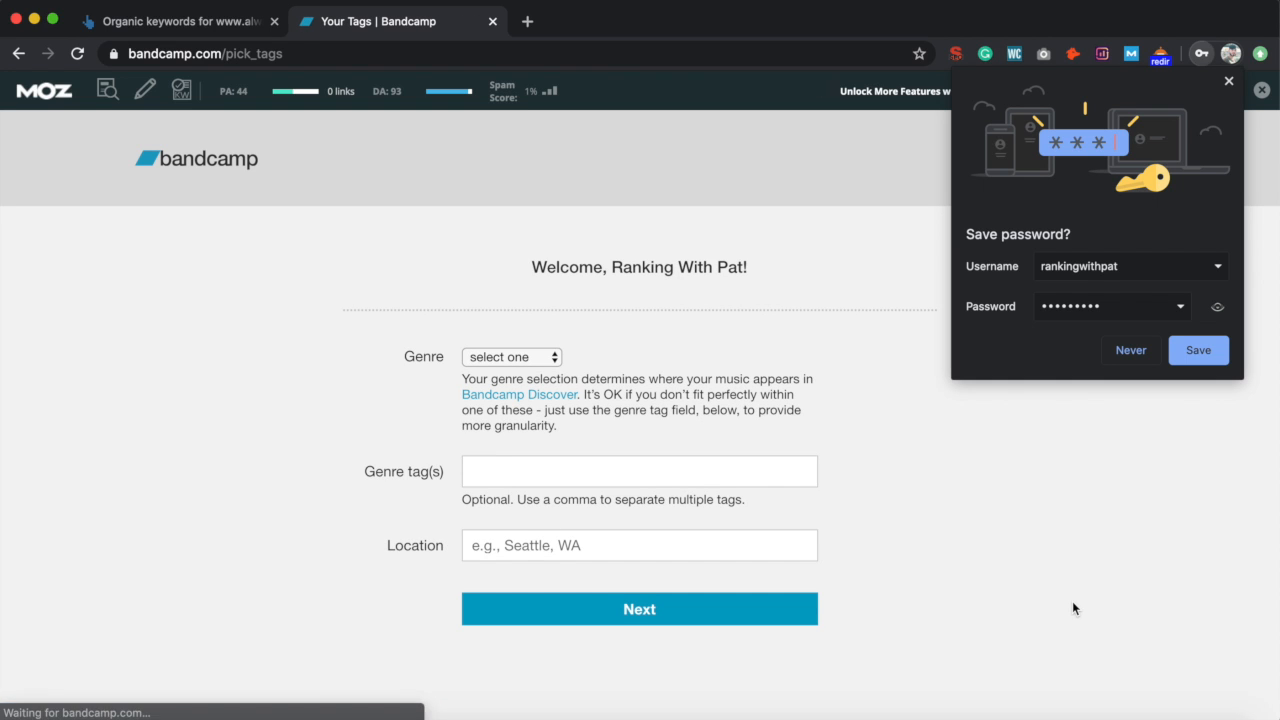
mouse_move(838, 352)
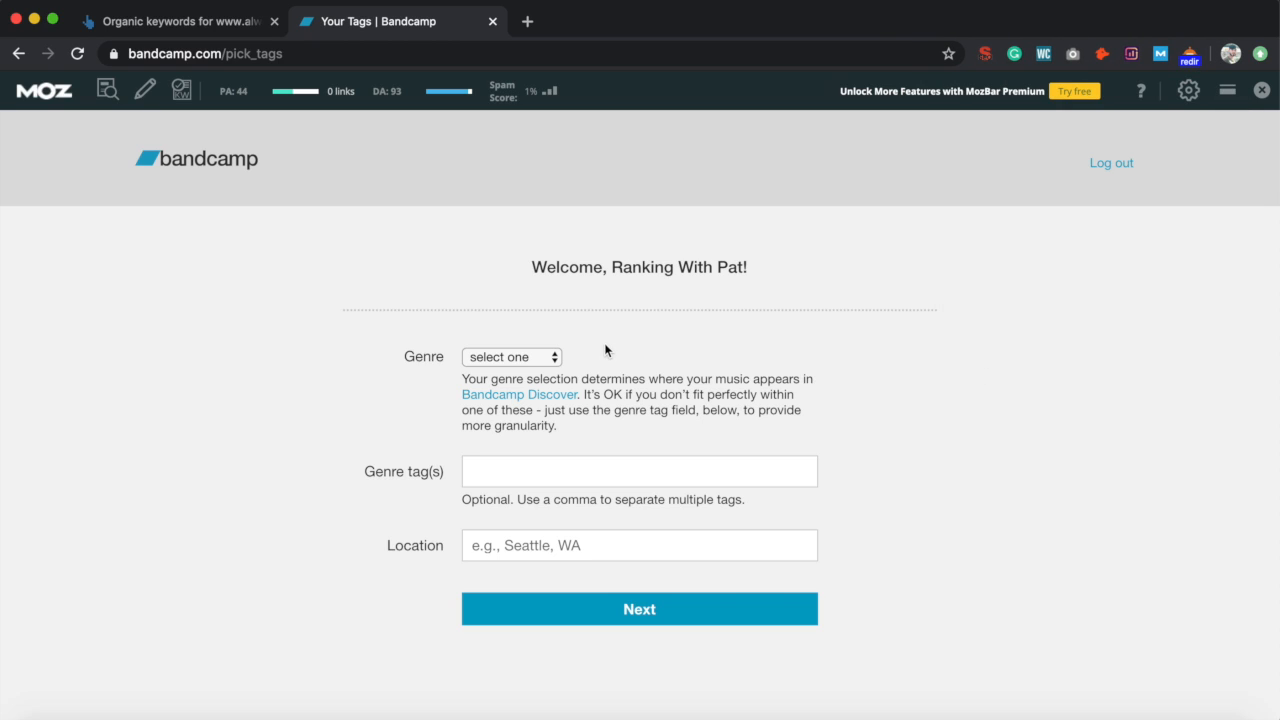
- Enter genre Hip-Hop/Rap, tags Trap and Trap Music, location Dallas, Tx, and continue
left_click(511, 357)
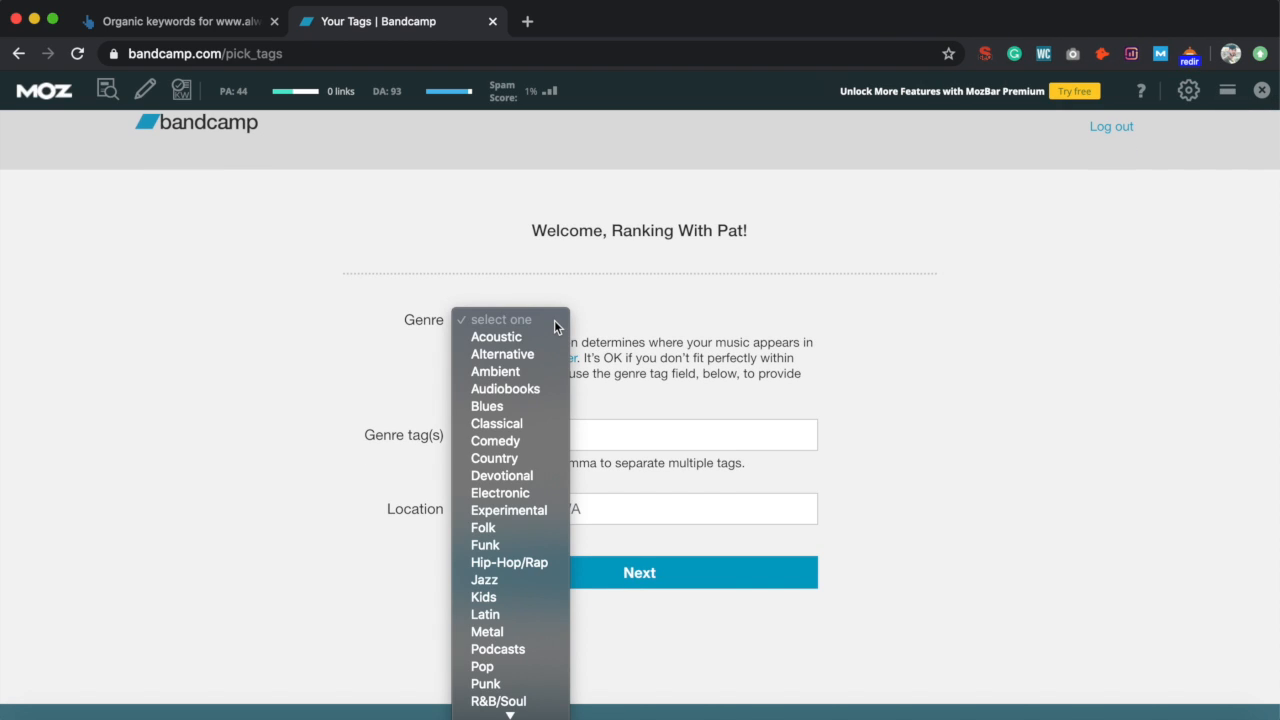
mouse_move(518, 615)
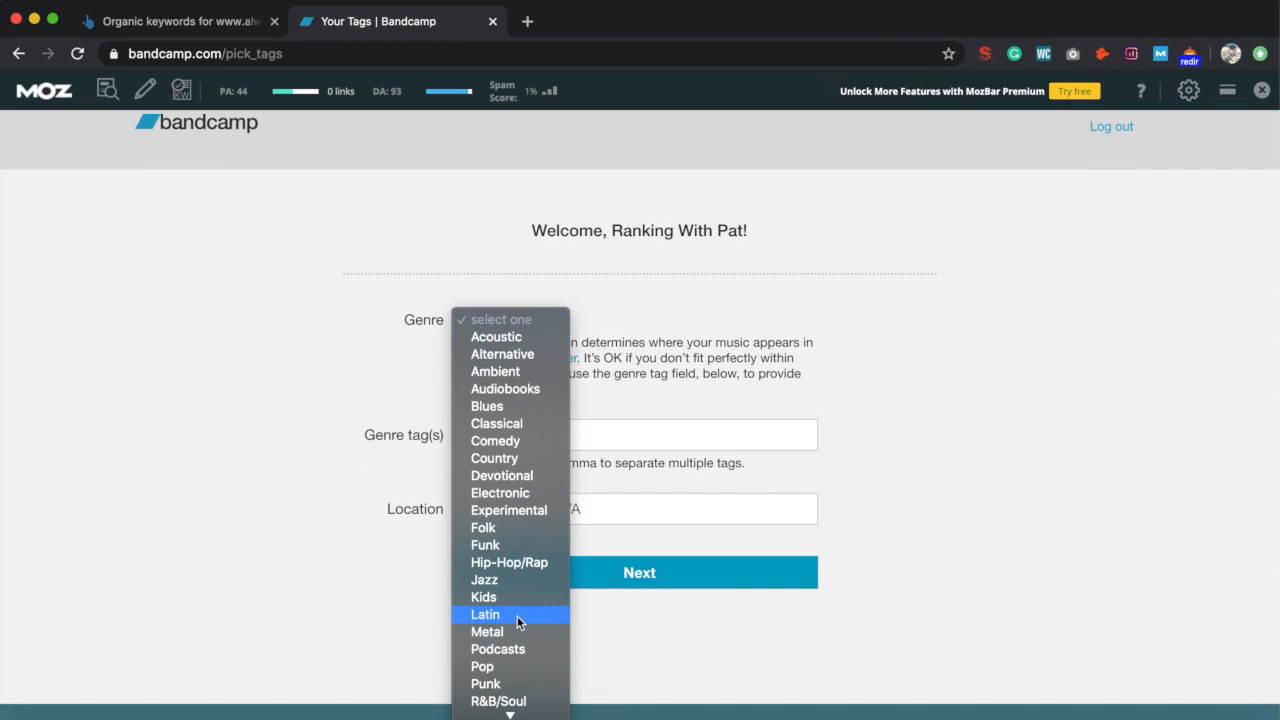
left_click(509, 562)
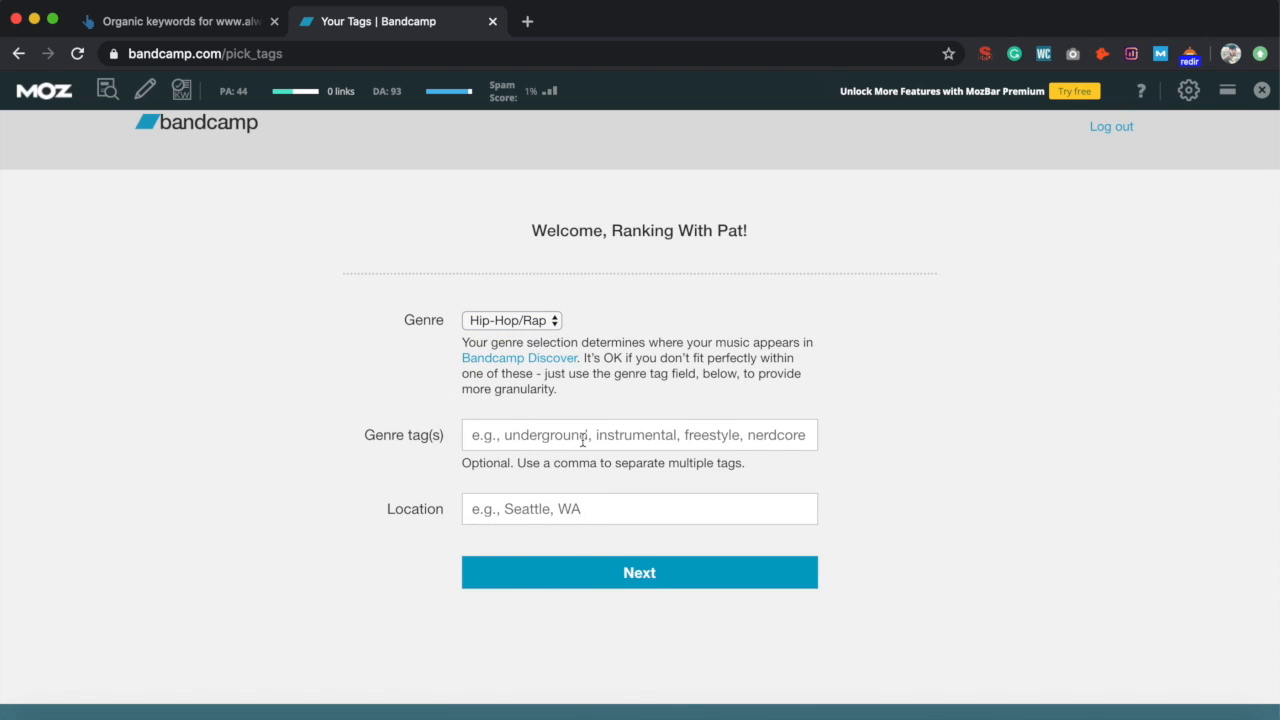
type("trap")
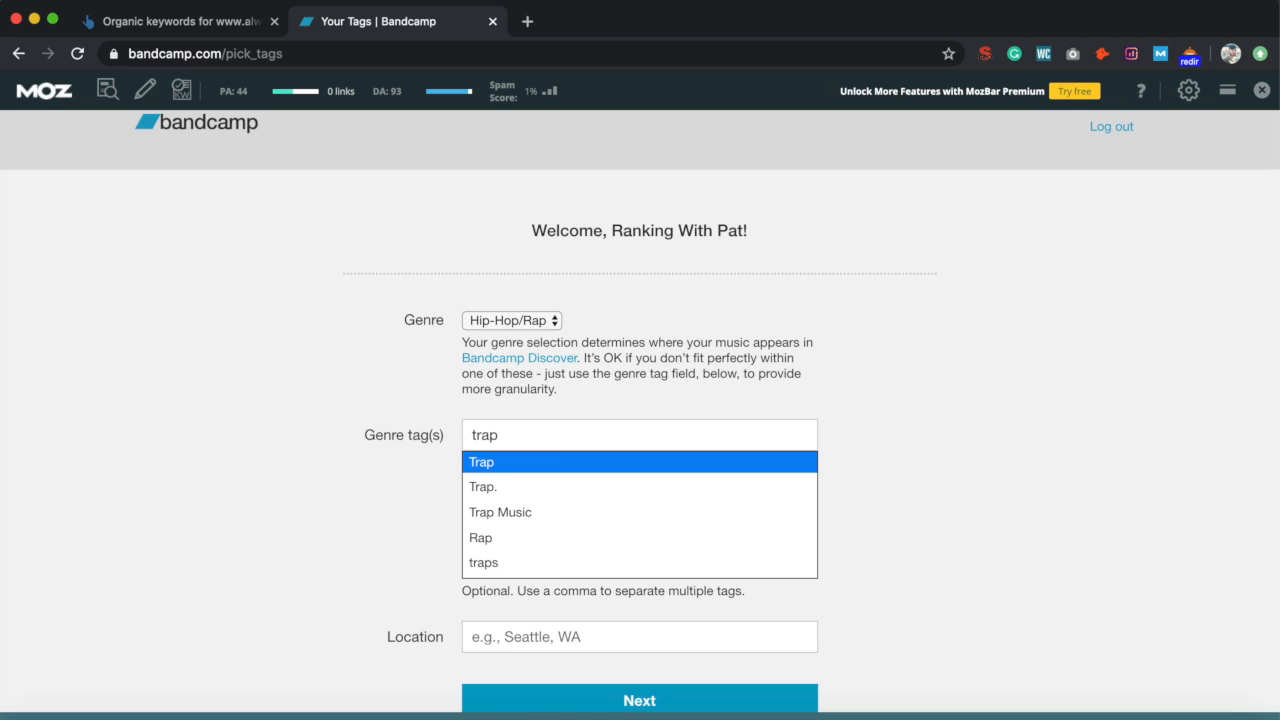
left_click(481, 461)
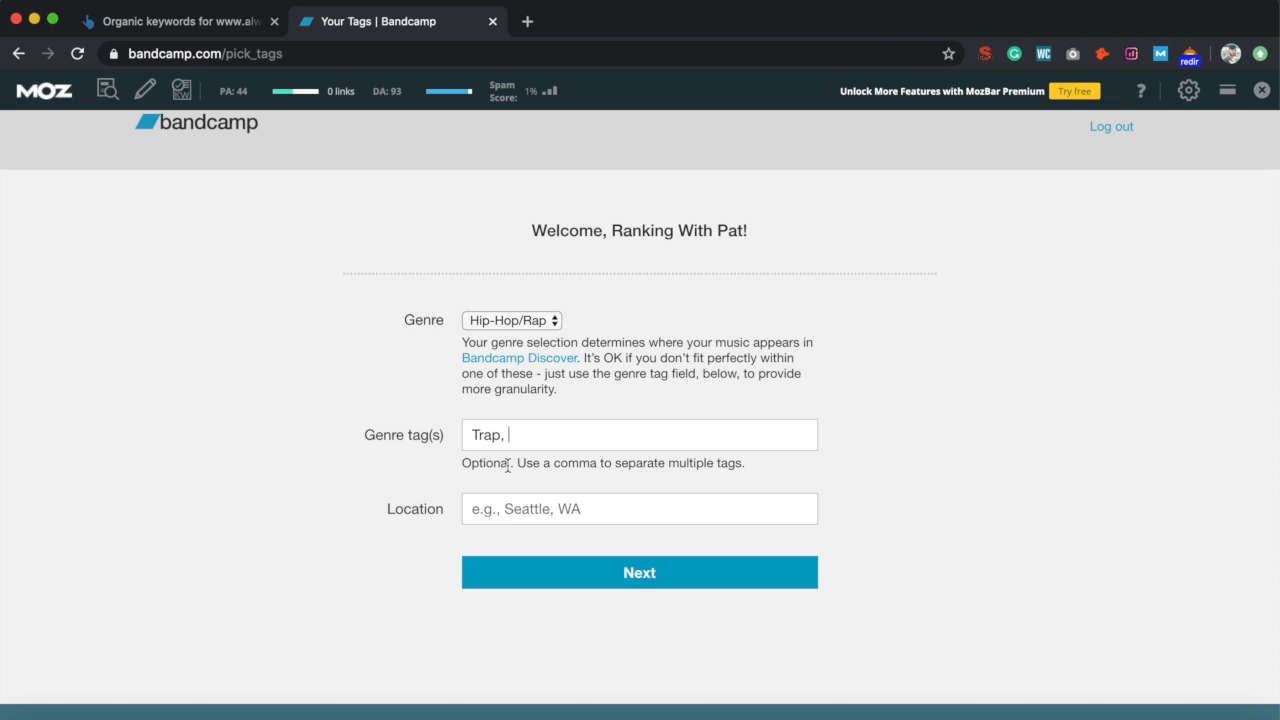
type("Trap Music,")
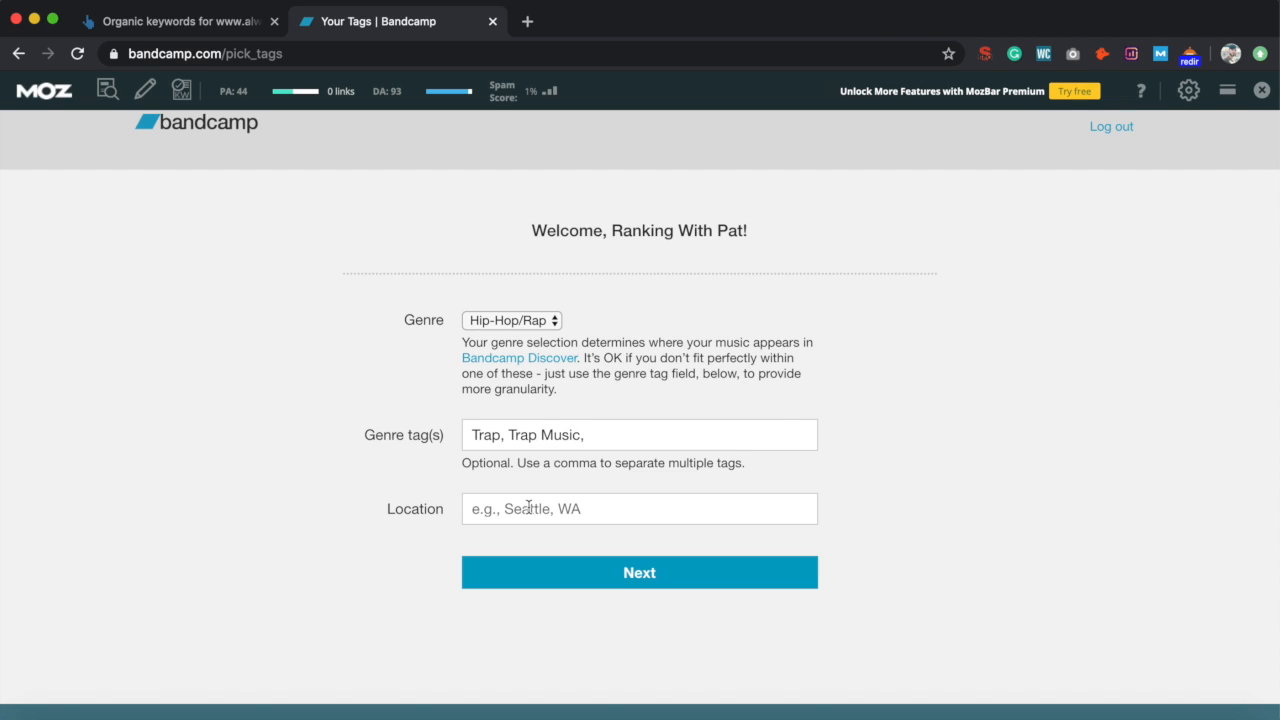
left_click(639, 508)
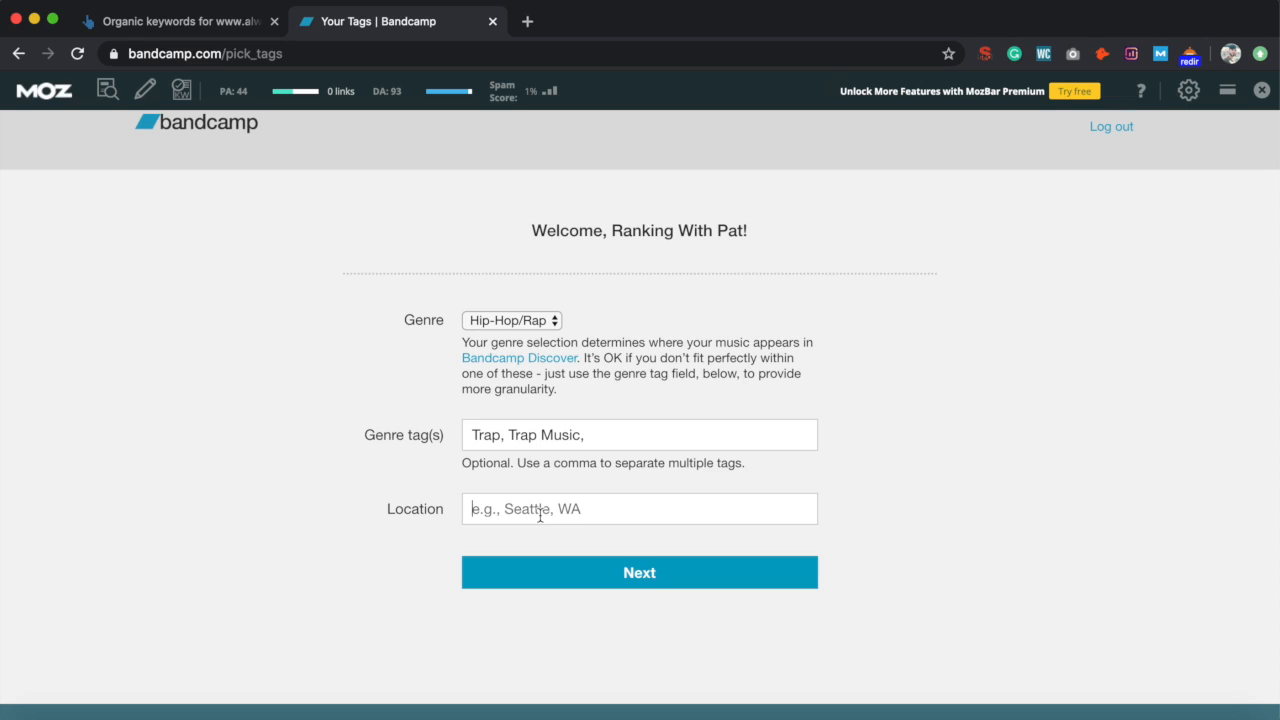
type("Dallas, R")
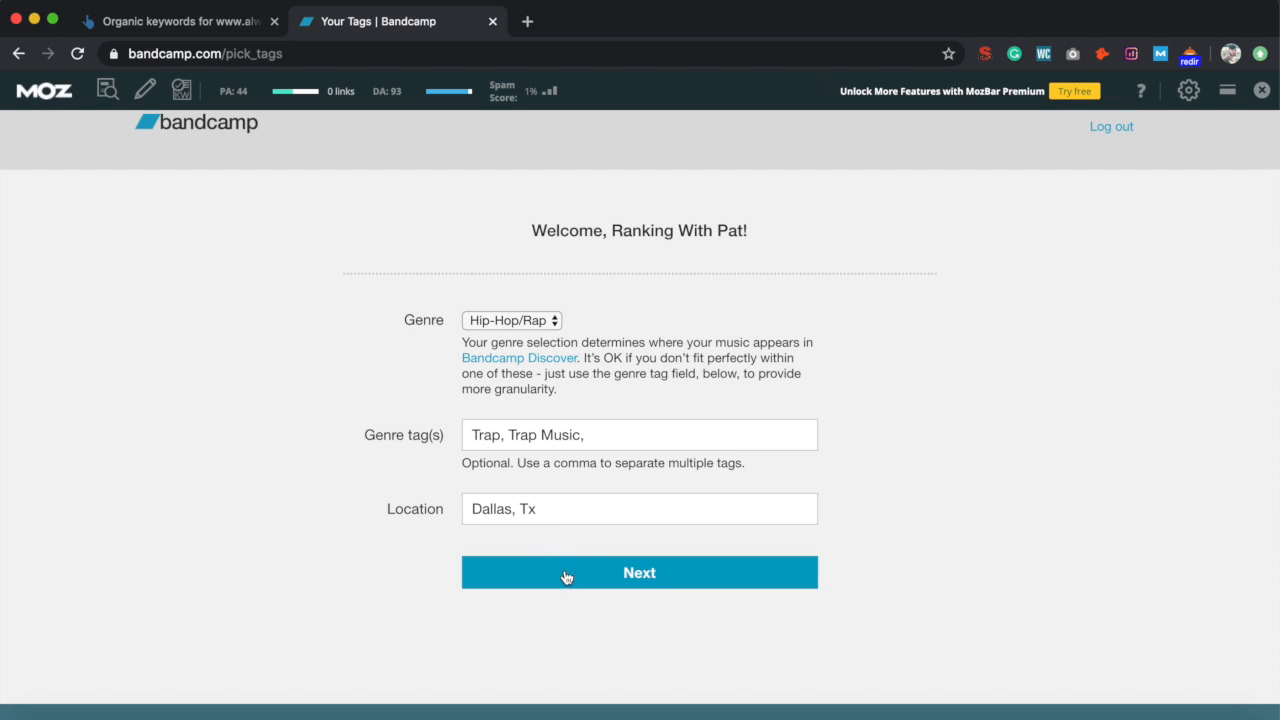
left_click(639, 572)
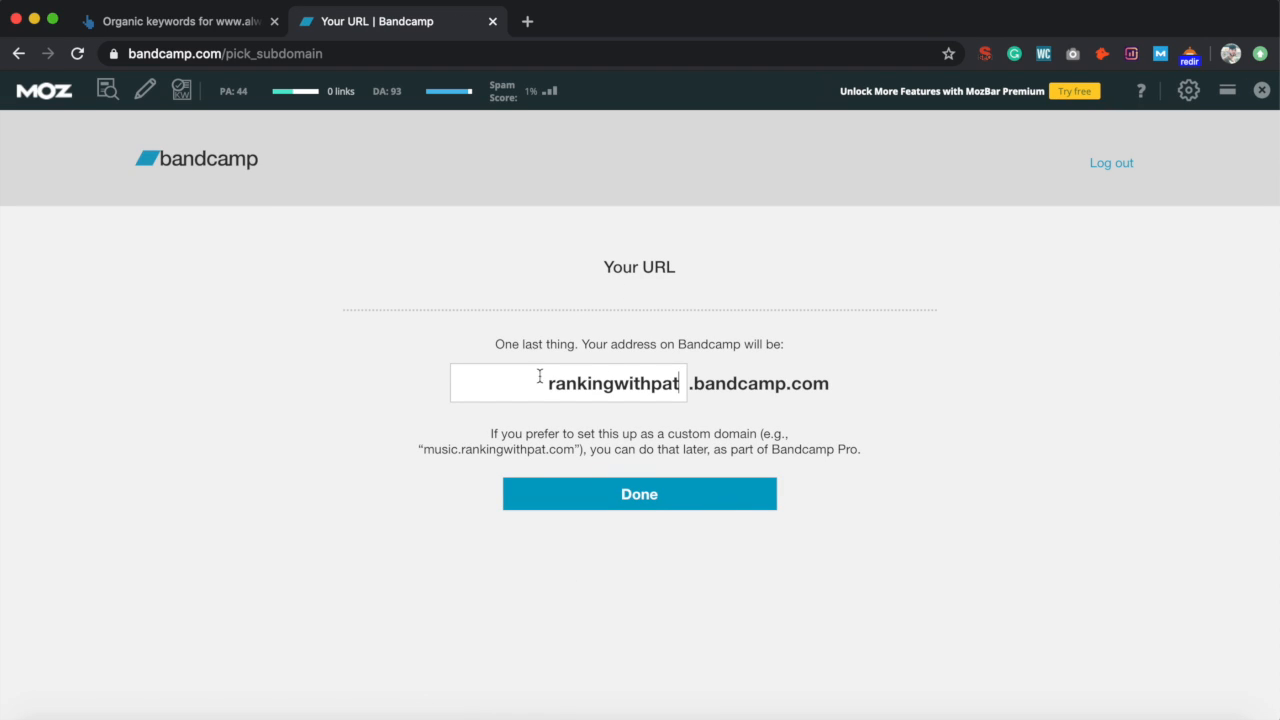
- Confirm rankingwithpat.bandcamp.com as the subdomain and finish, loading the artist dashboard
double_click(615, 383)
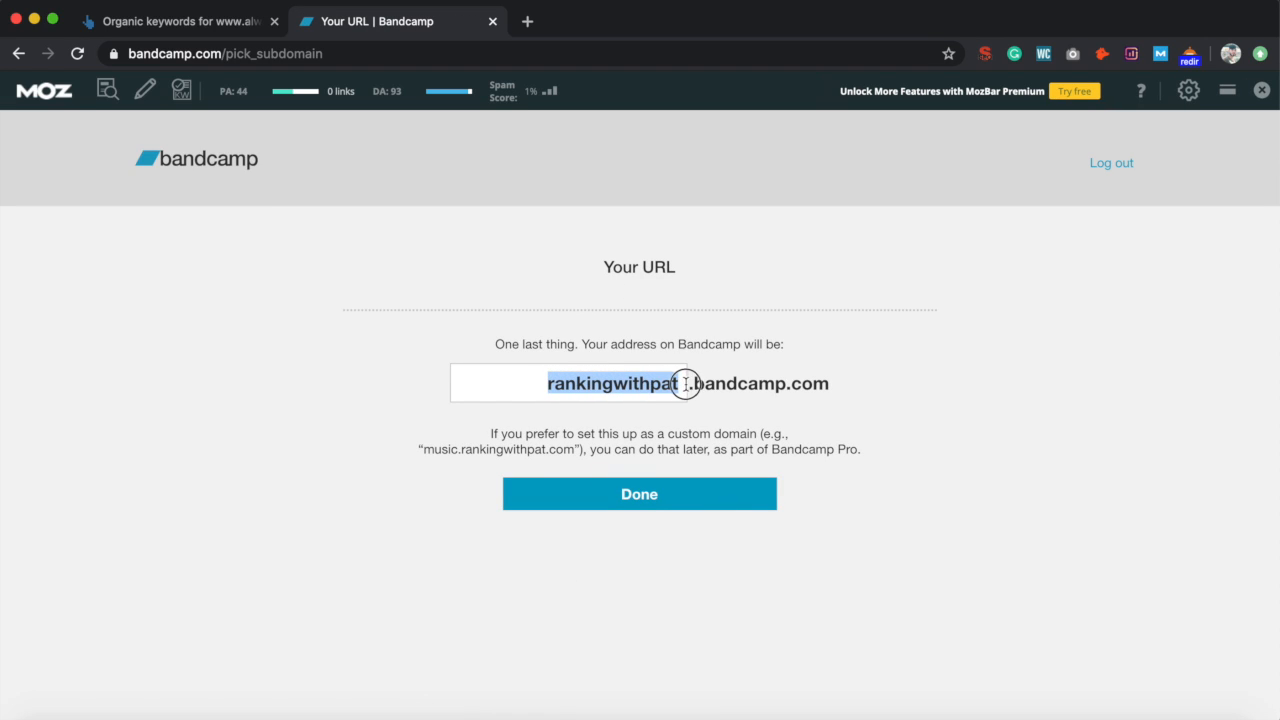
mouse_move(687, 383)
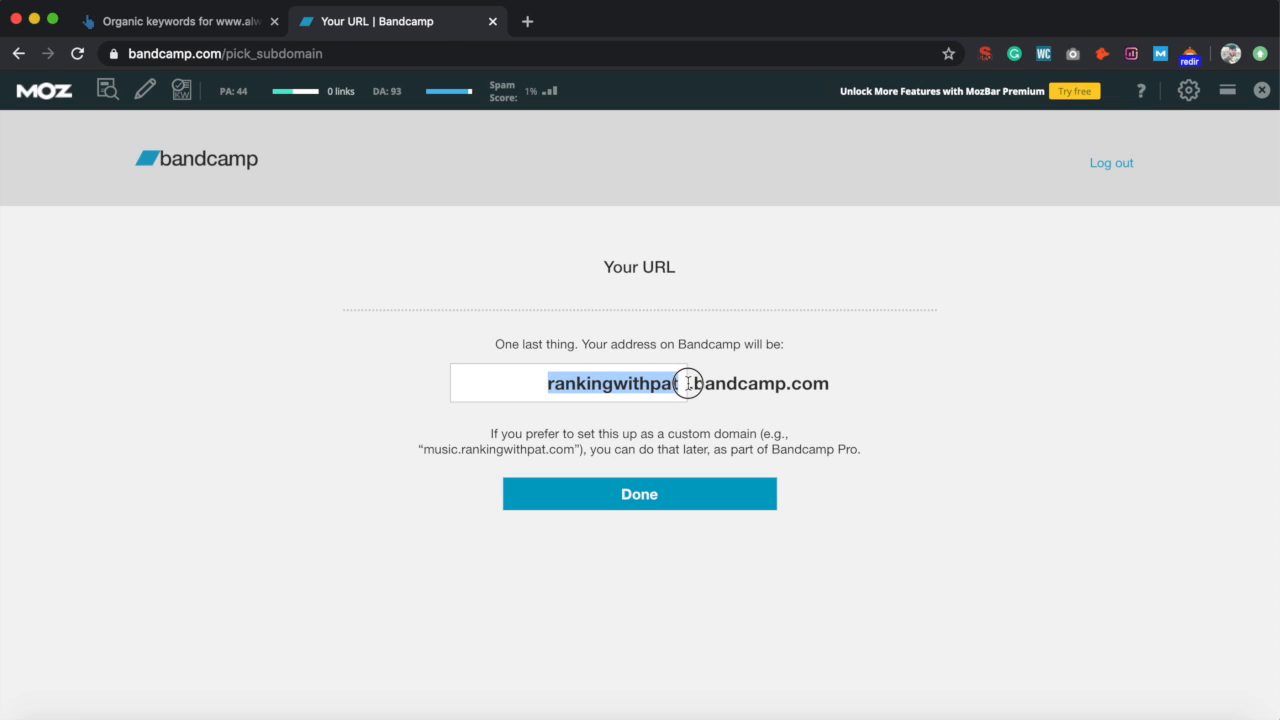
left_click(547, 383)
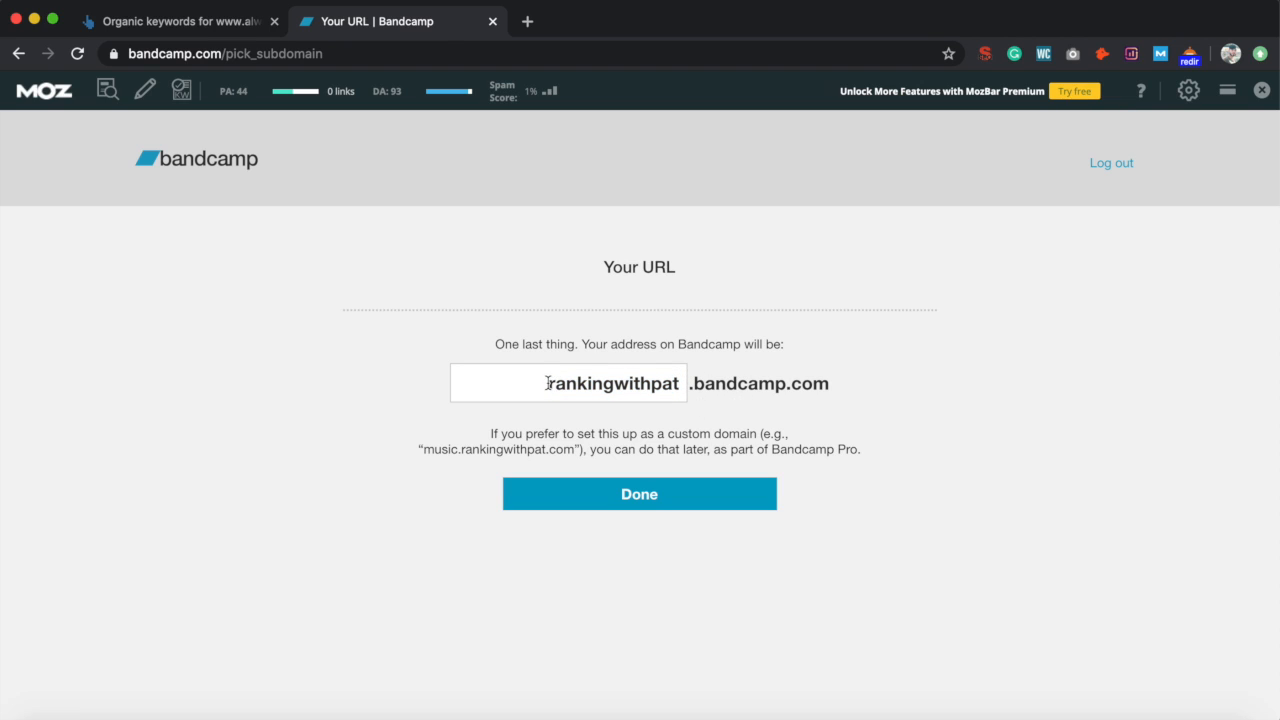
left_click(638, 493)
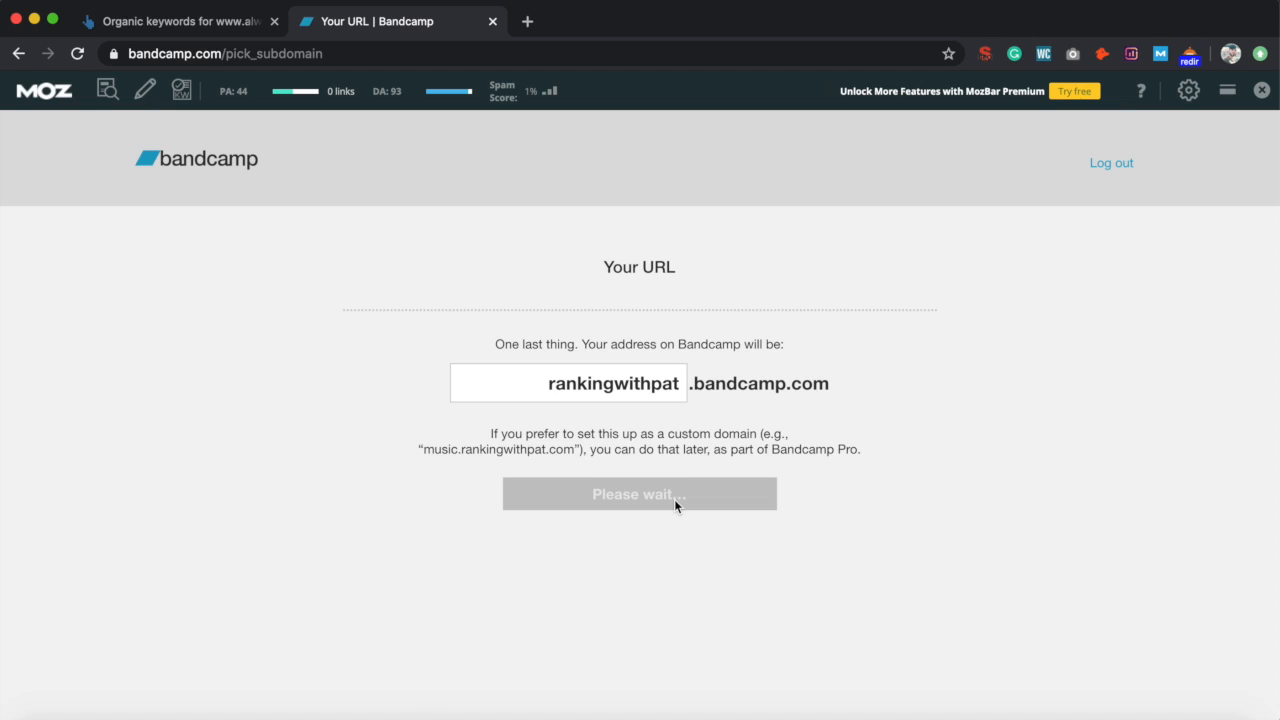
left_click(639, 493)
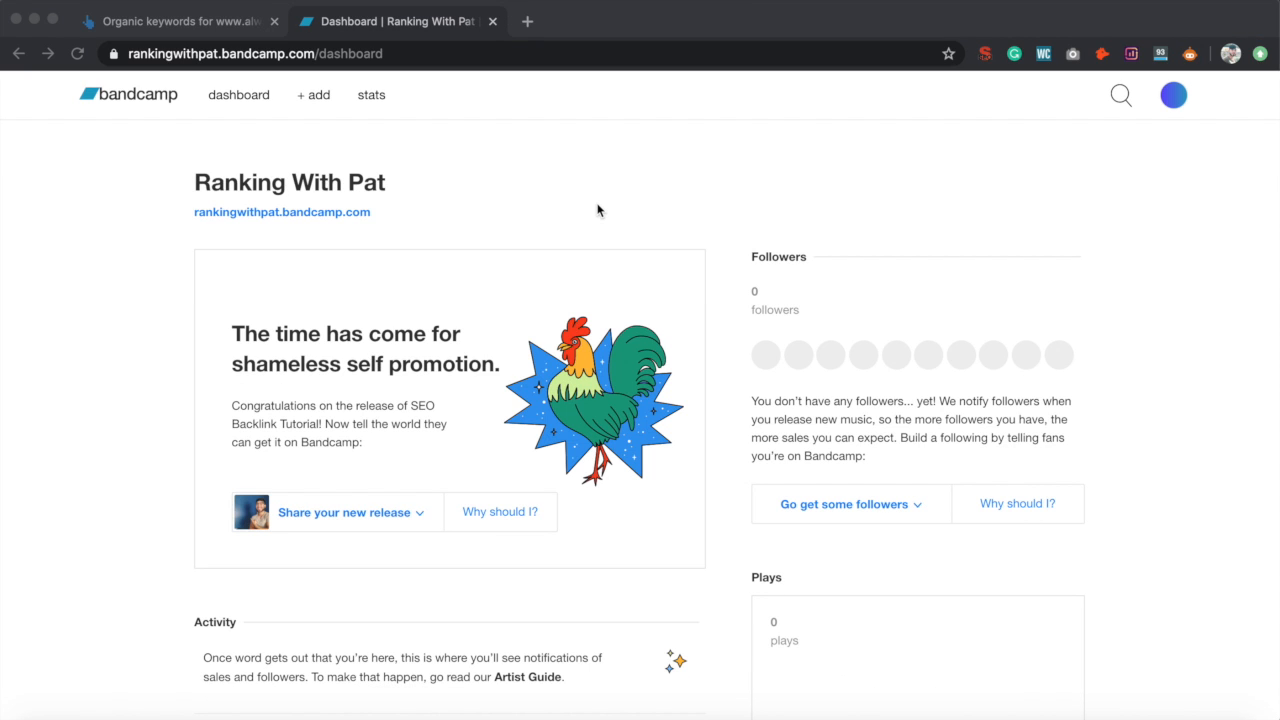
mouse_move(615, 379)
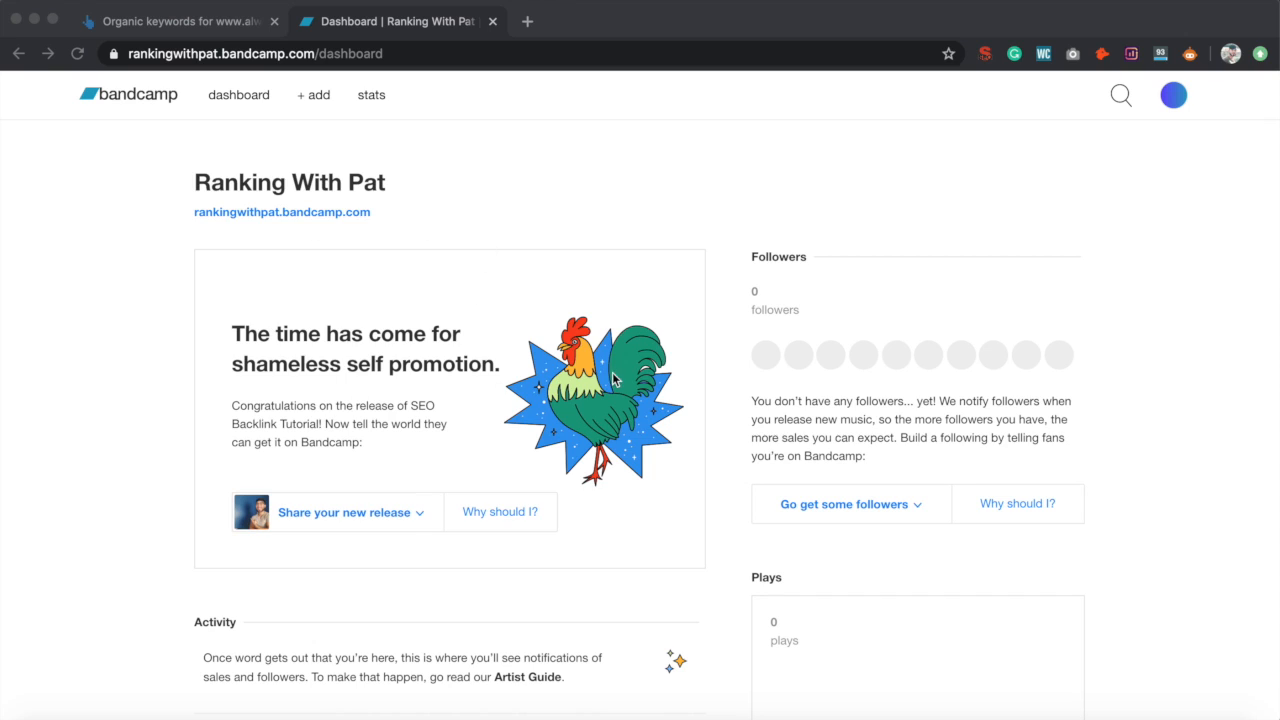
- Choose edit profile from the dashboard's avatar menu
left_click(1173, 95)
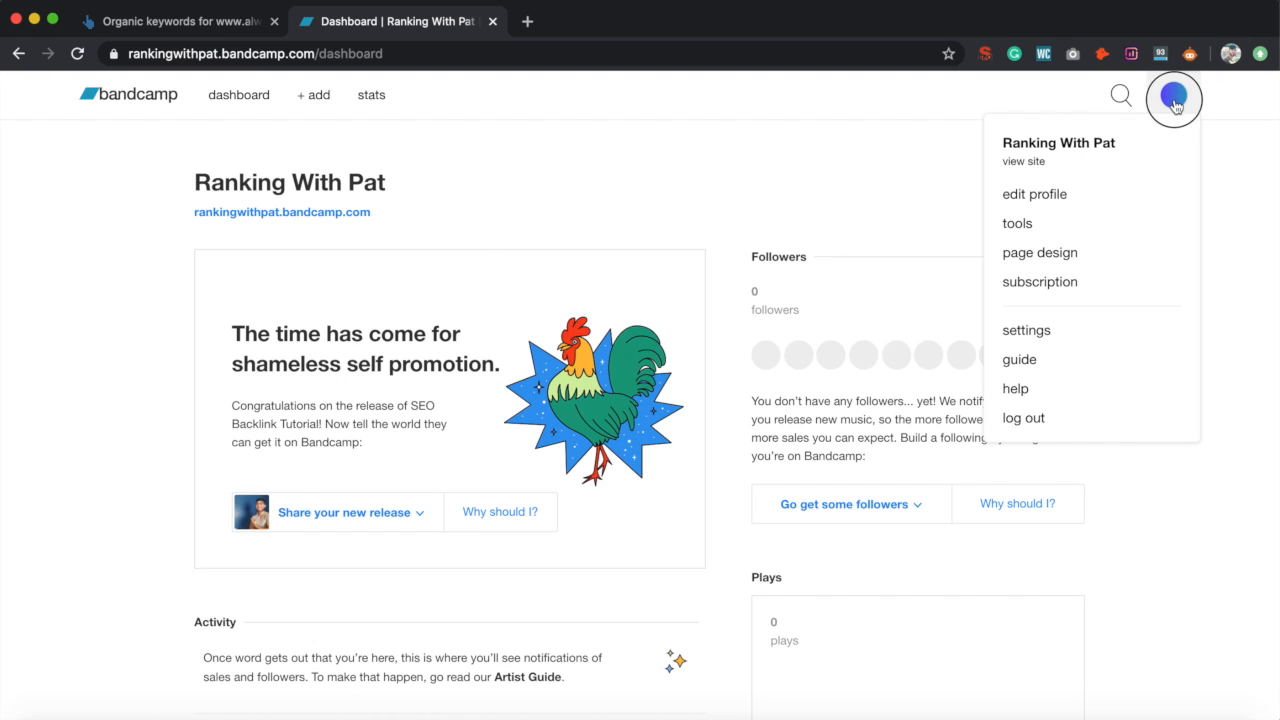
mouse_move(1080, 193)
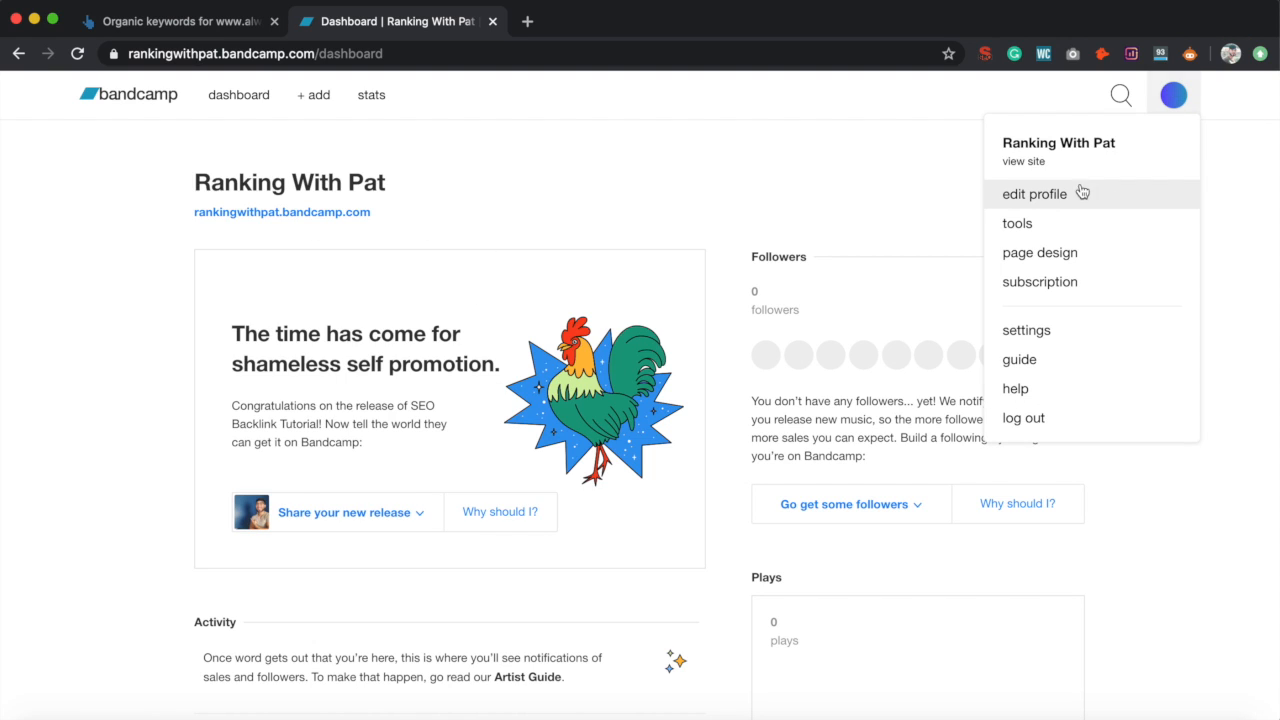
left_click(1035, 193)
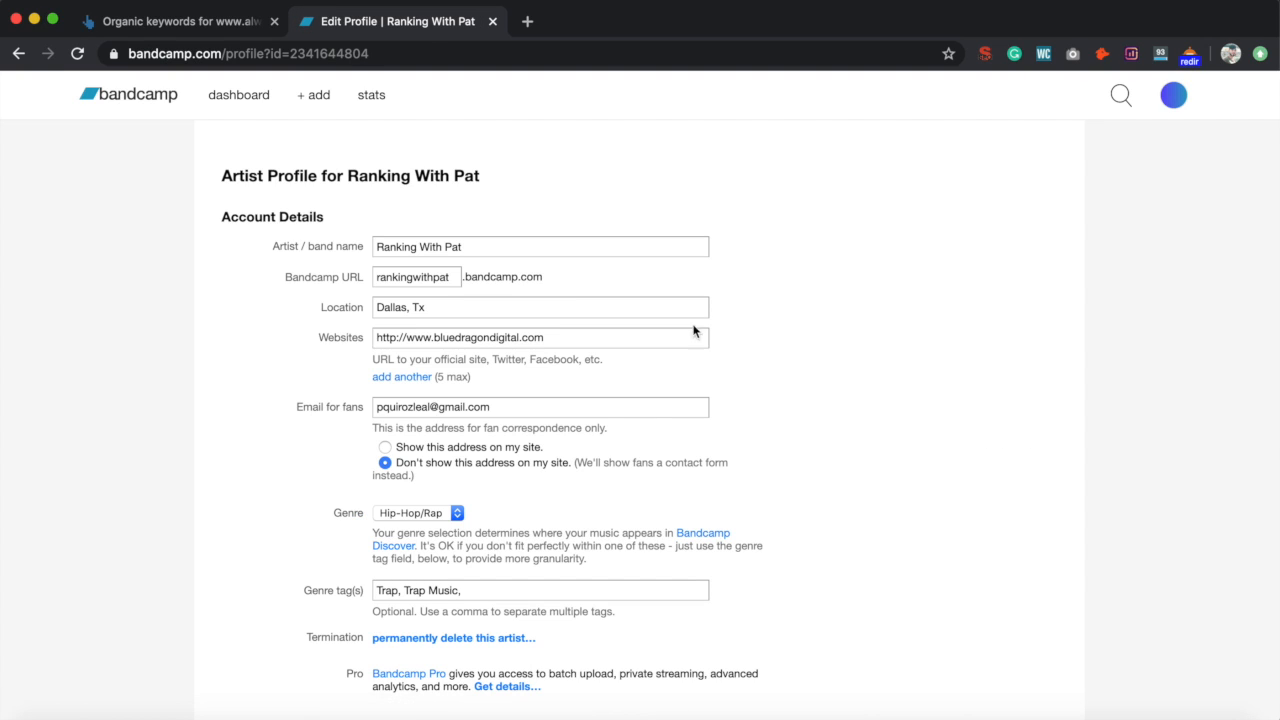
mouse_move(347, 332)
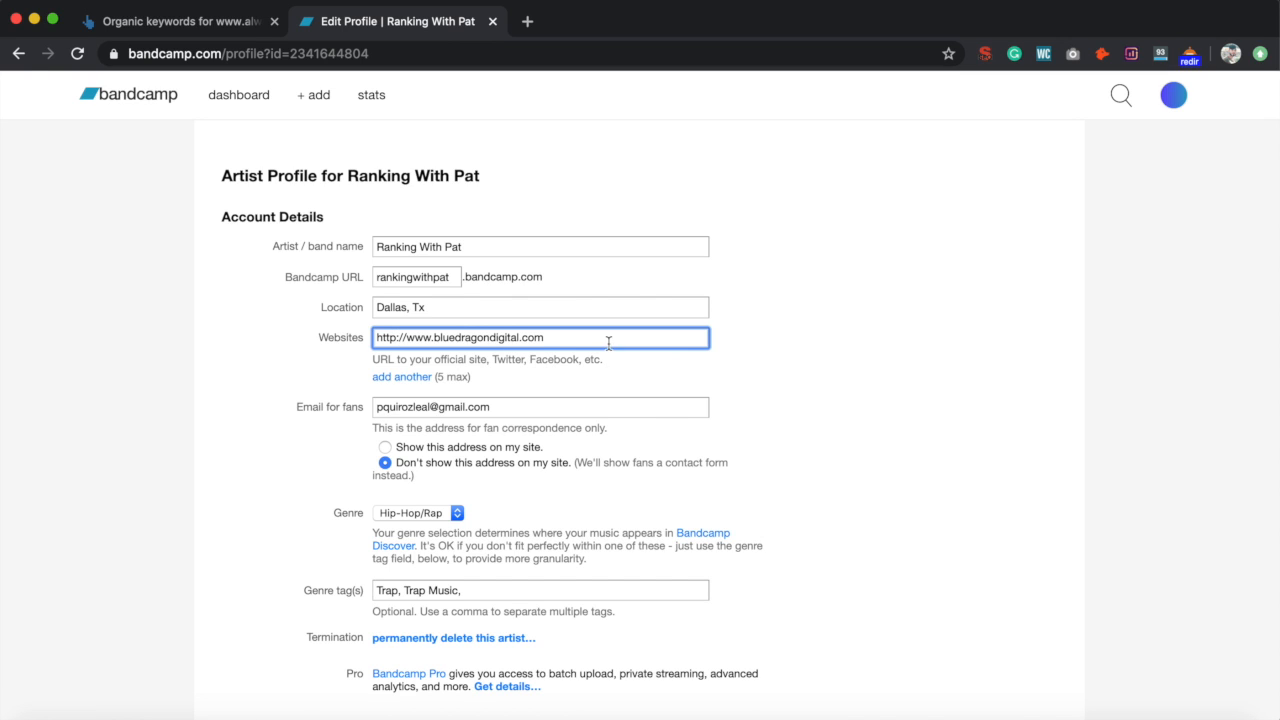
scroll("down", 3)
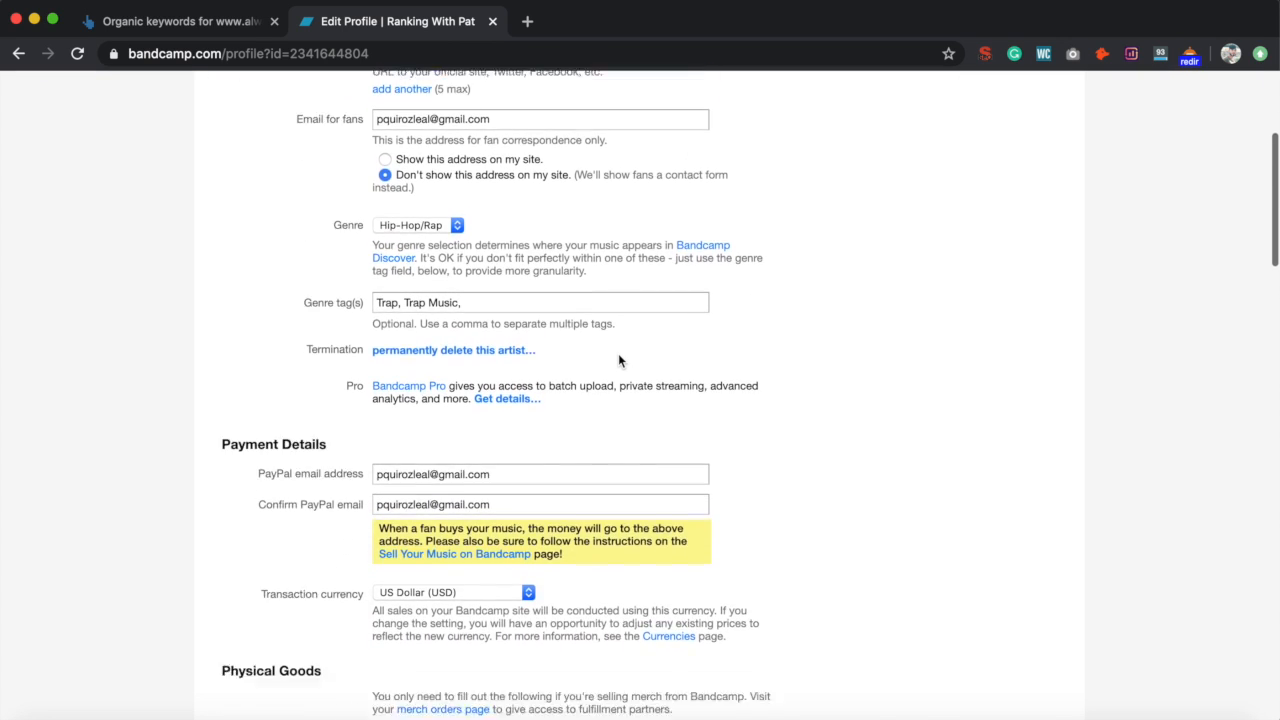
scroll("down", 3)
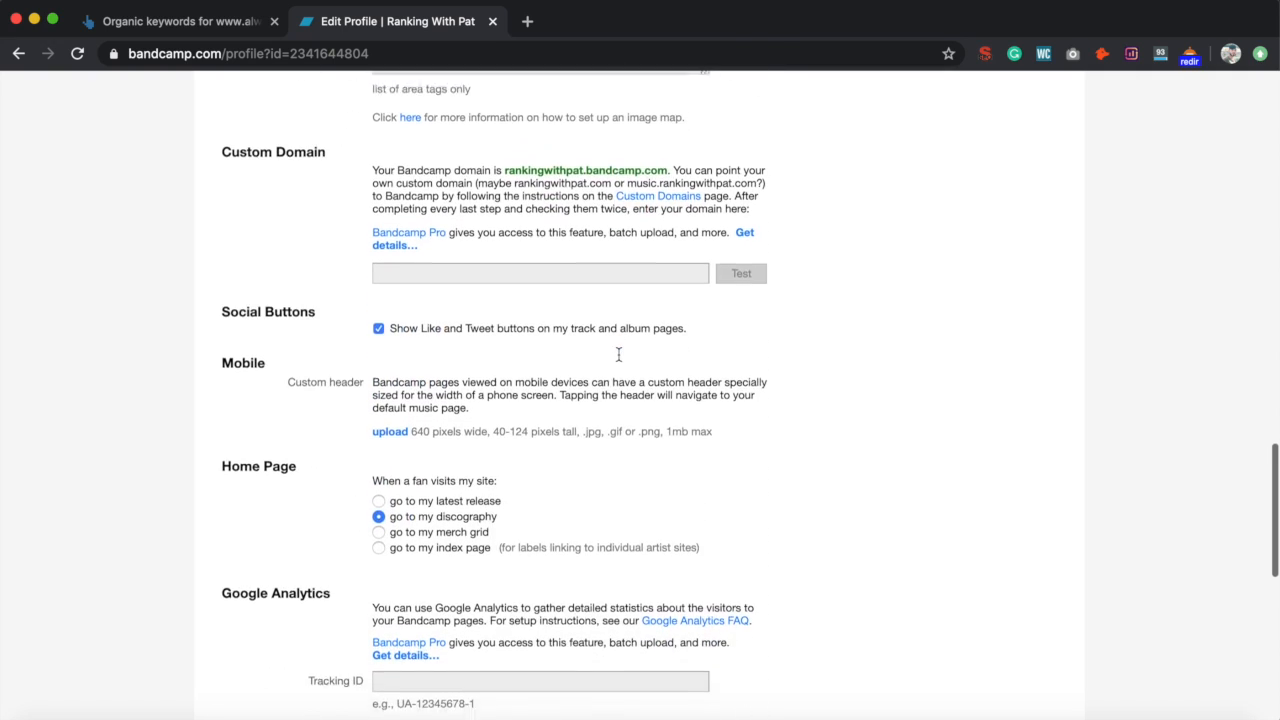
left_click(259, 621)
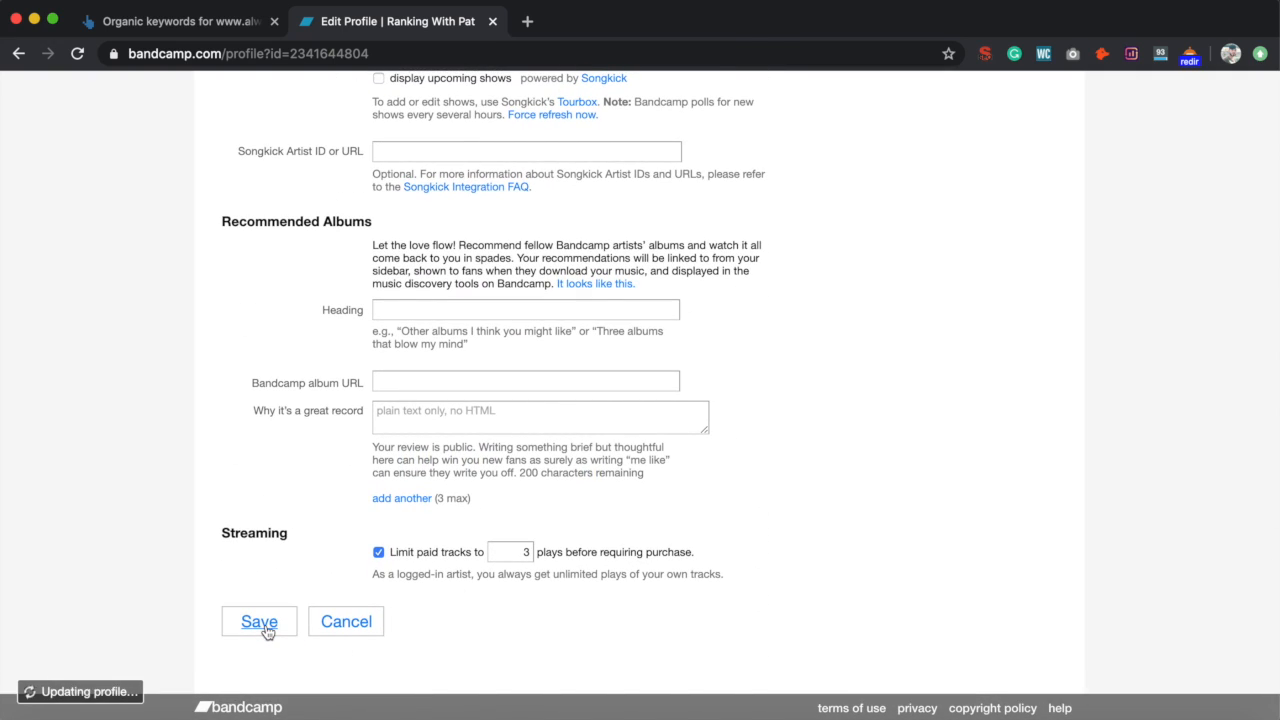
left_click(259, 621)
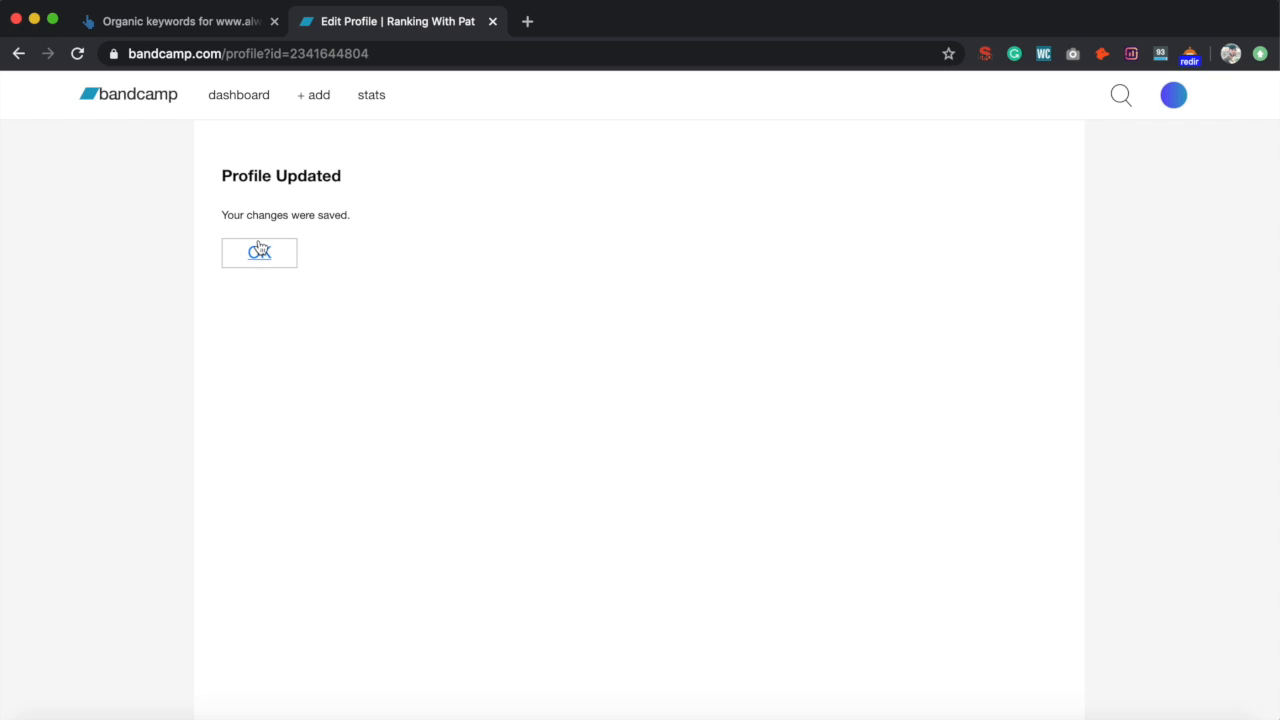
- Accept the Profile Updated notice to load the Ranking With Pat releases page
left_click(259, 252)
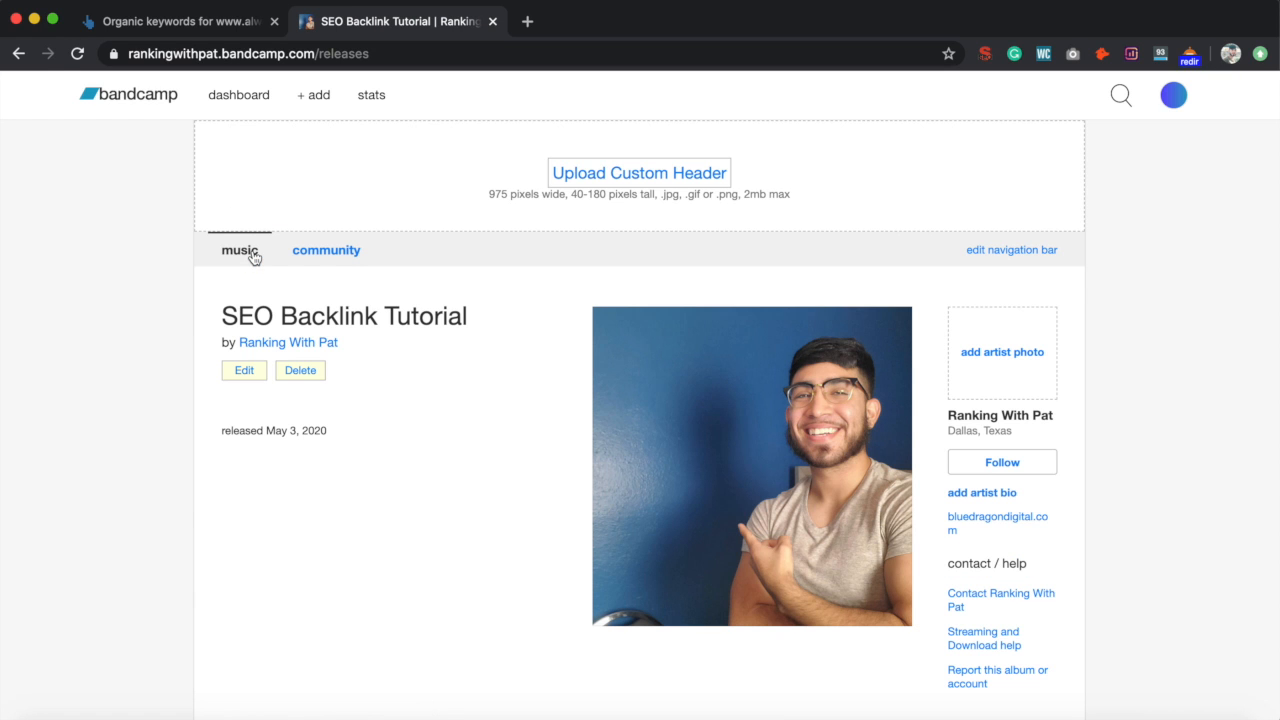
mouse_move(930, 404)
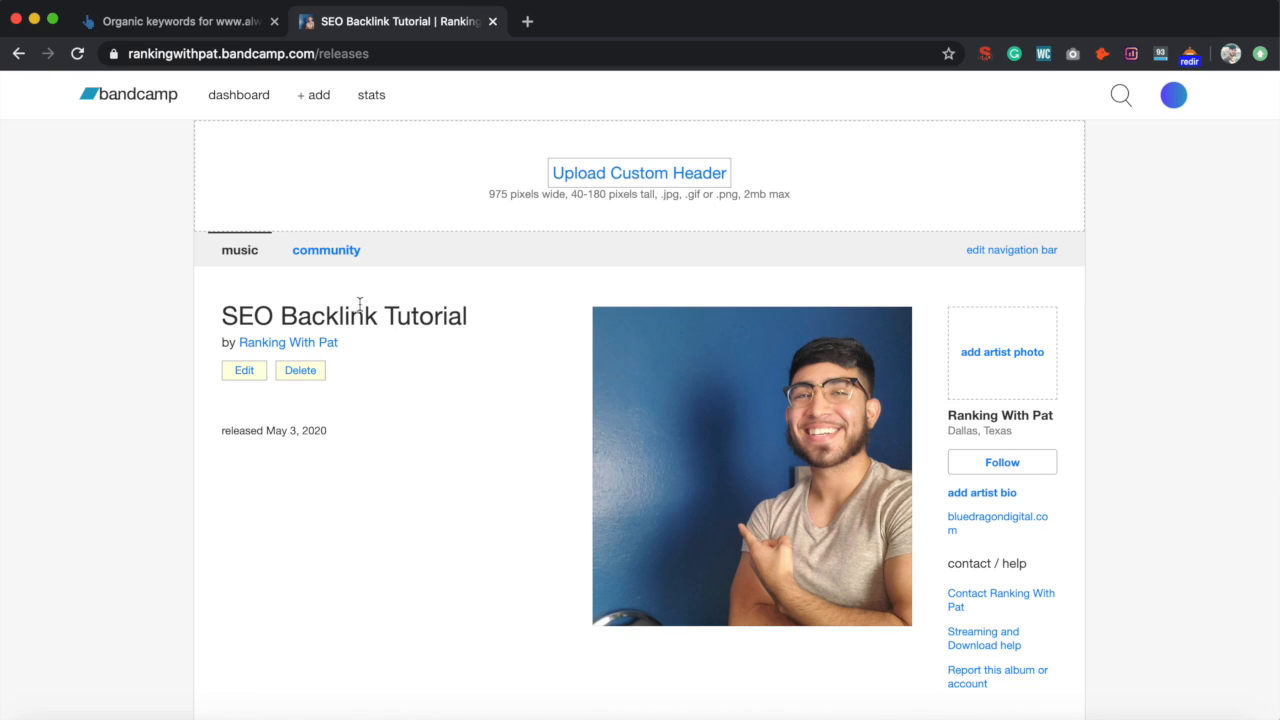
mouse_move(685, 524)
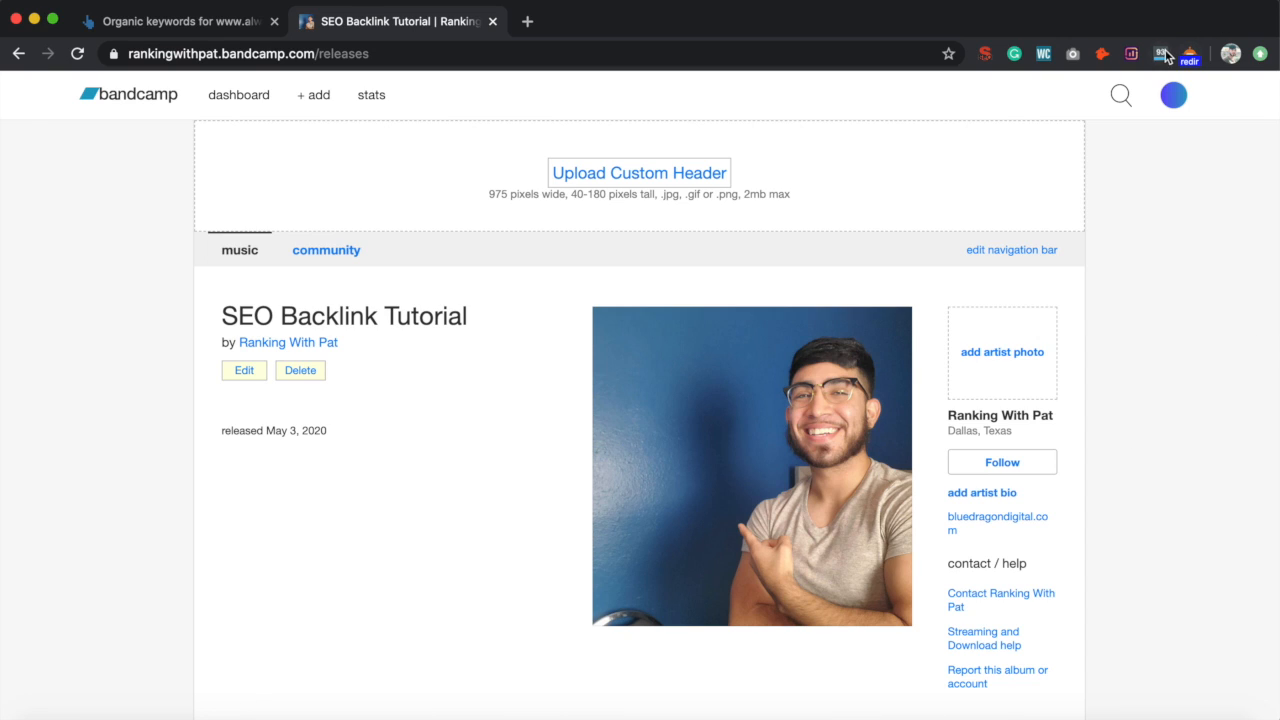
- Enable MozBar and highlight followed links, including bluedragondigital.com
left_click(1163, 54)
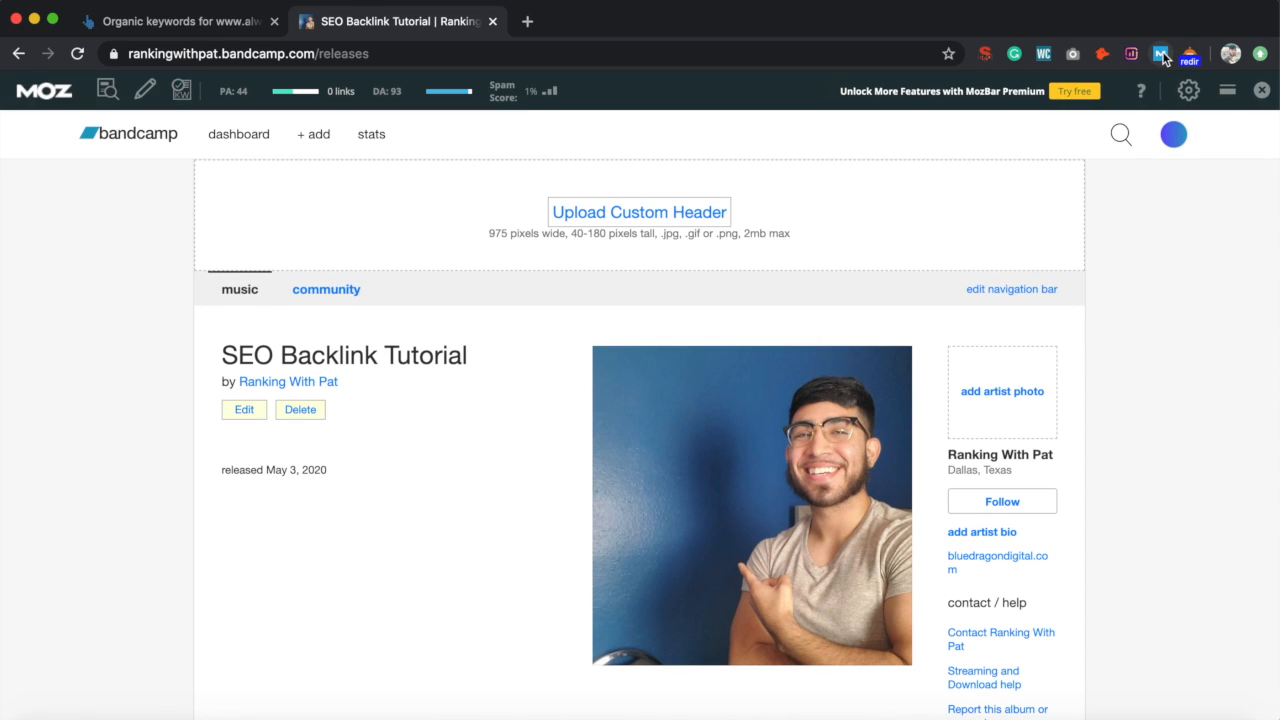
left_click(145, 90)
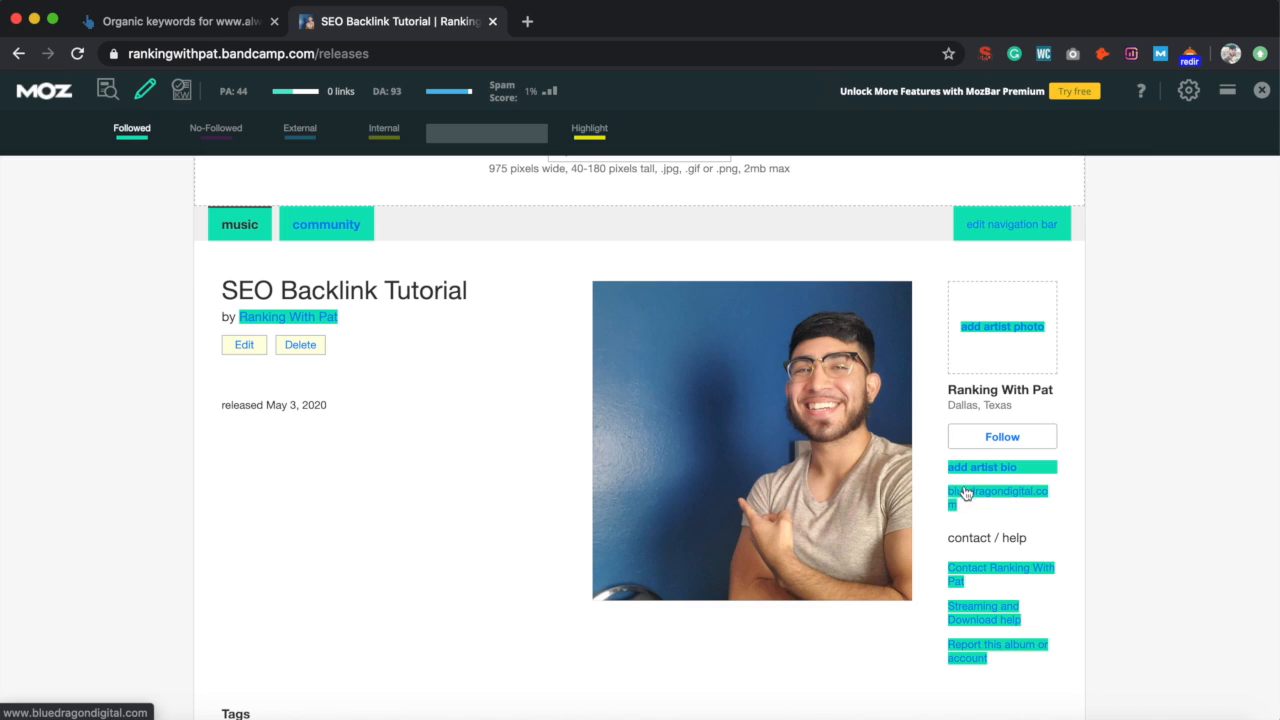
mouse_move(965, 493)
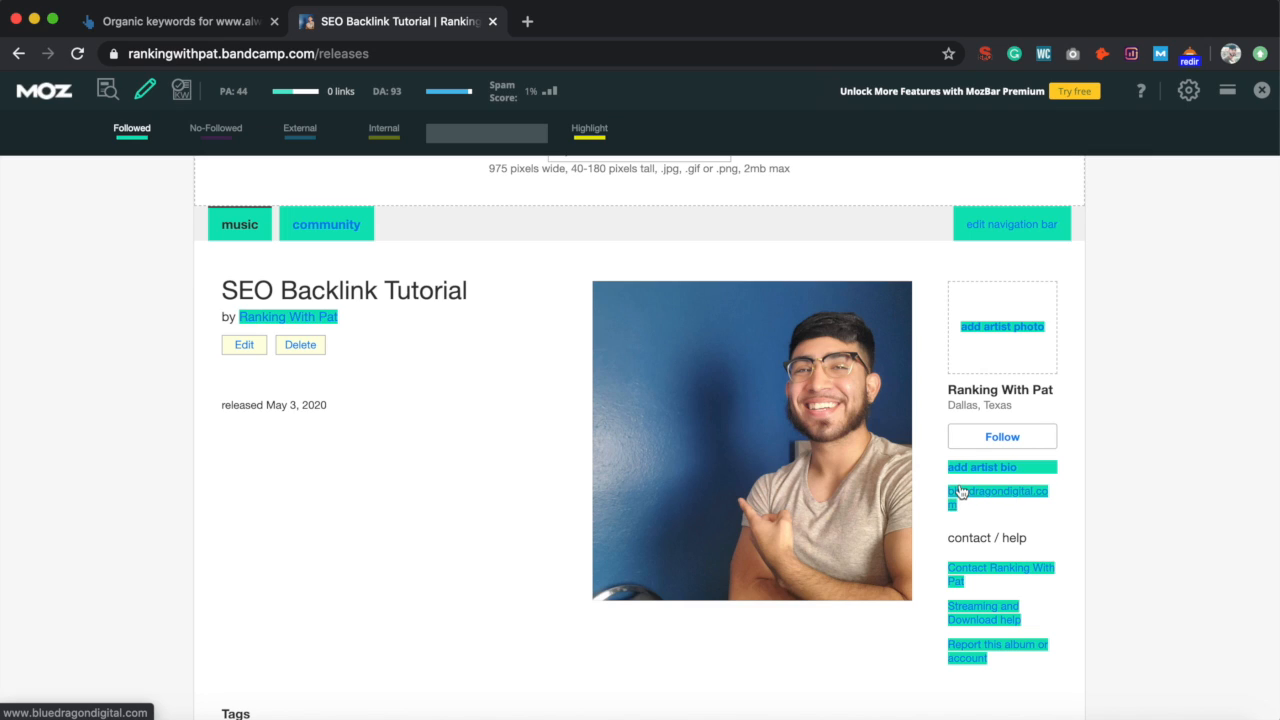
mouse_move(1148, 393)
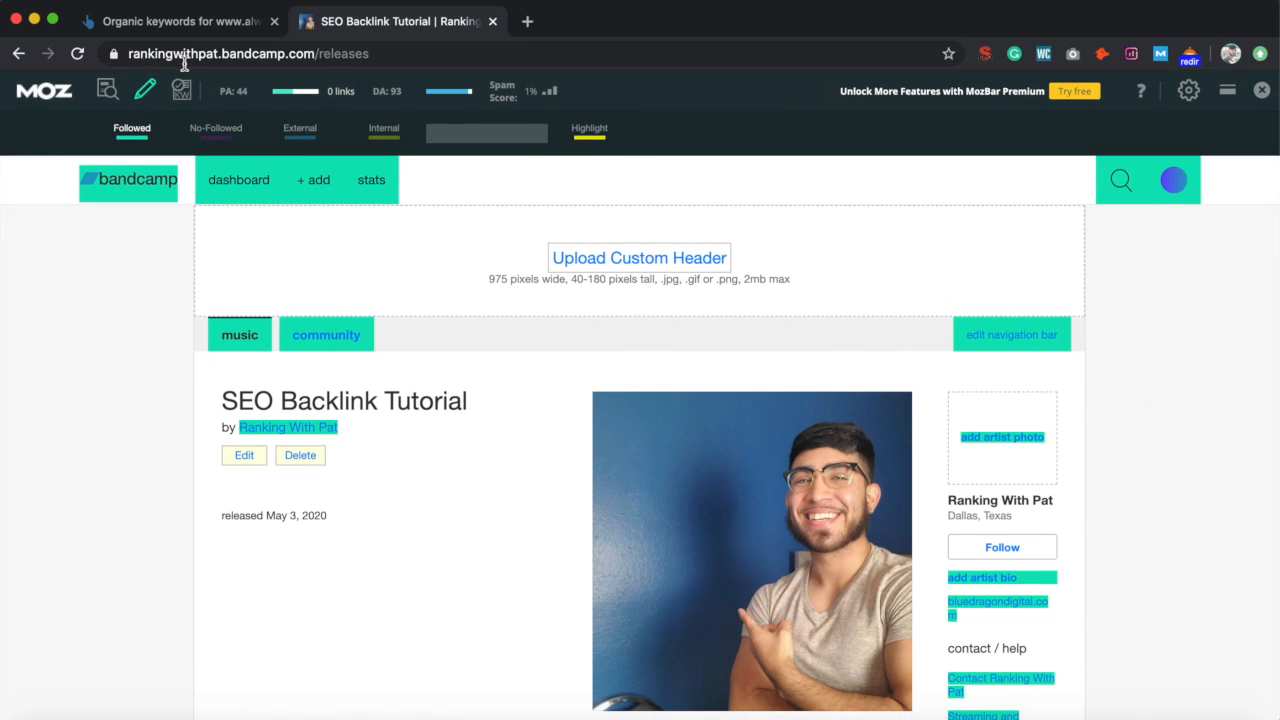
mouse_move(1237, 114)
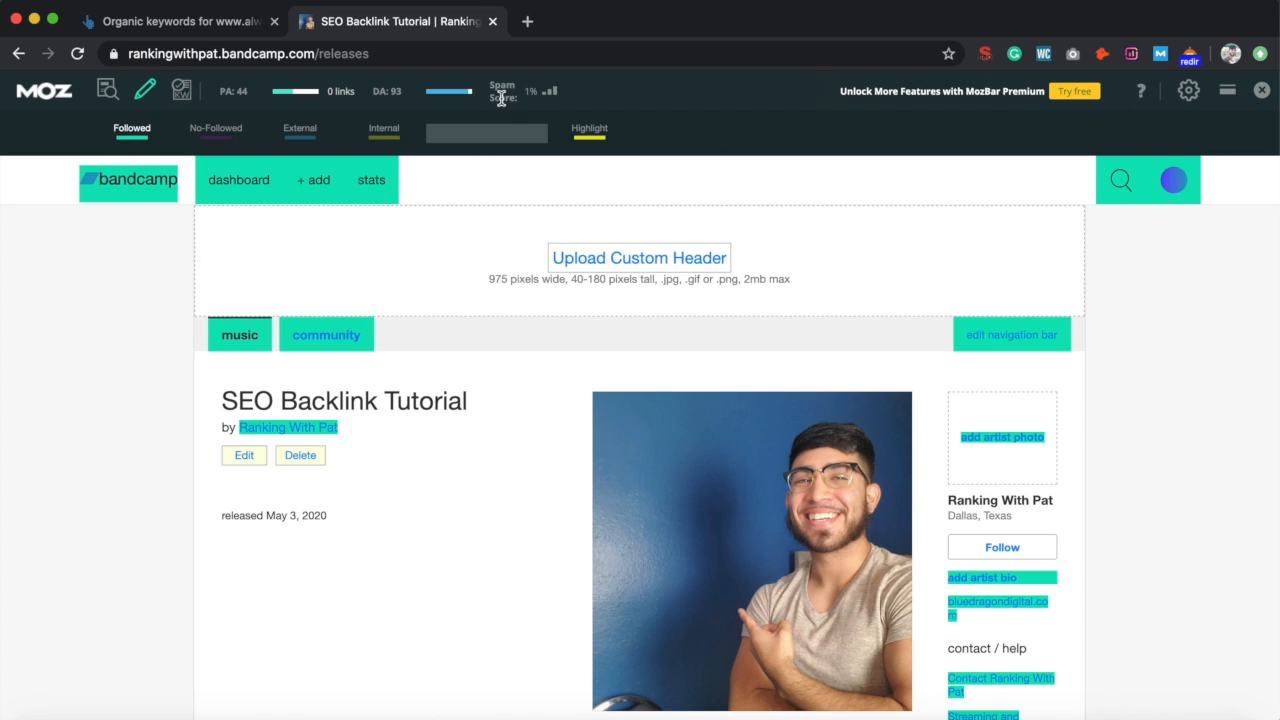
mouse_move(503, 97)
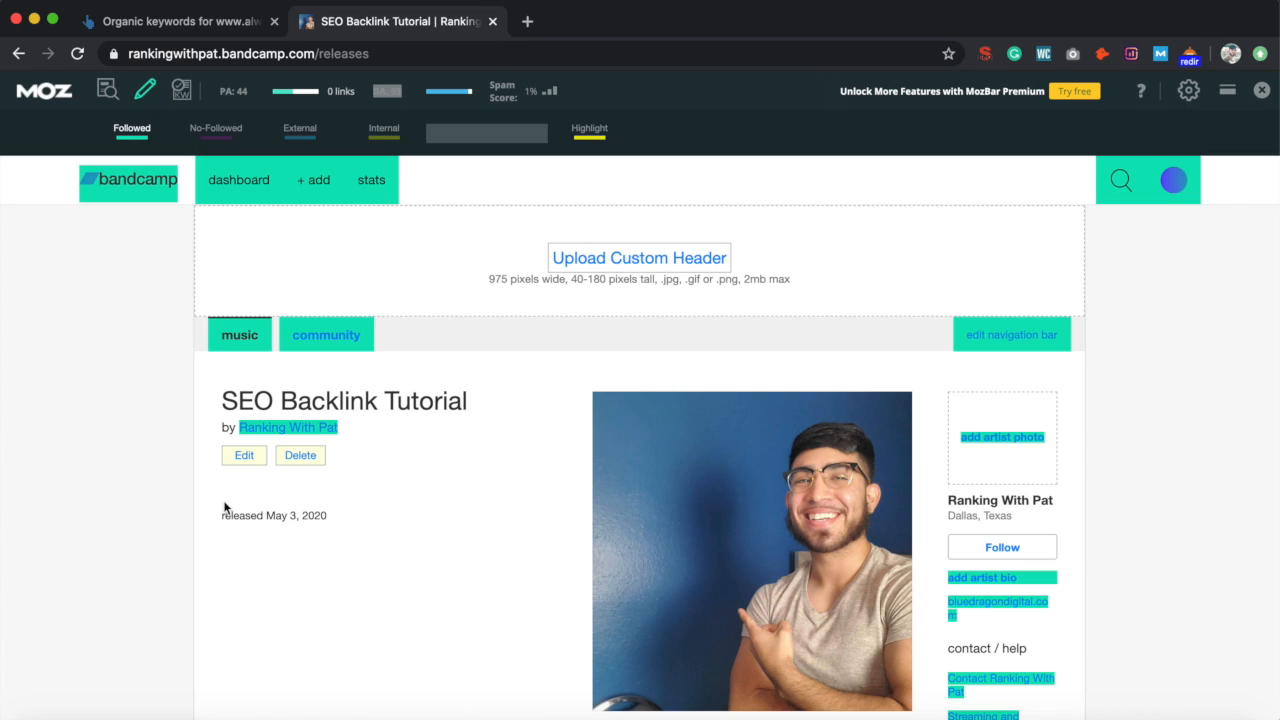
mouse_move(142, 605)
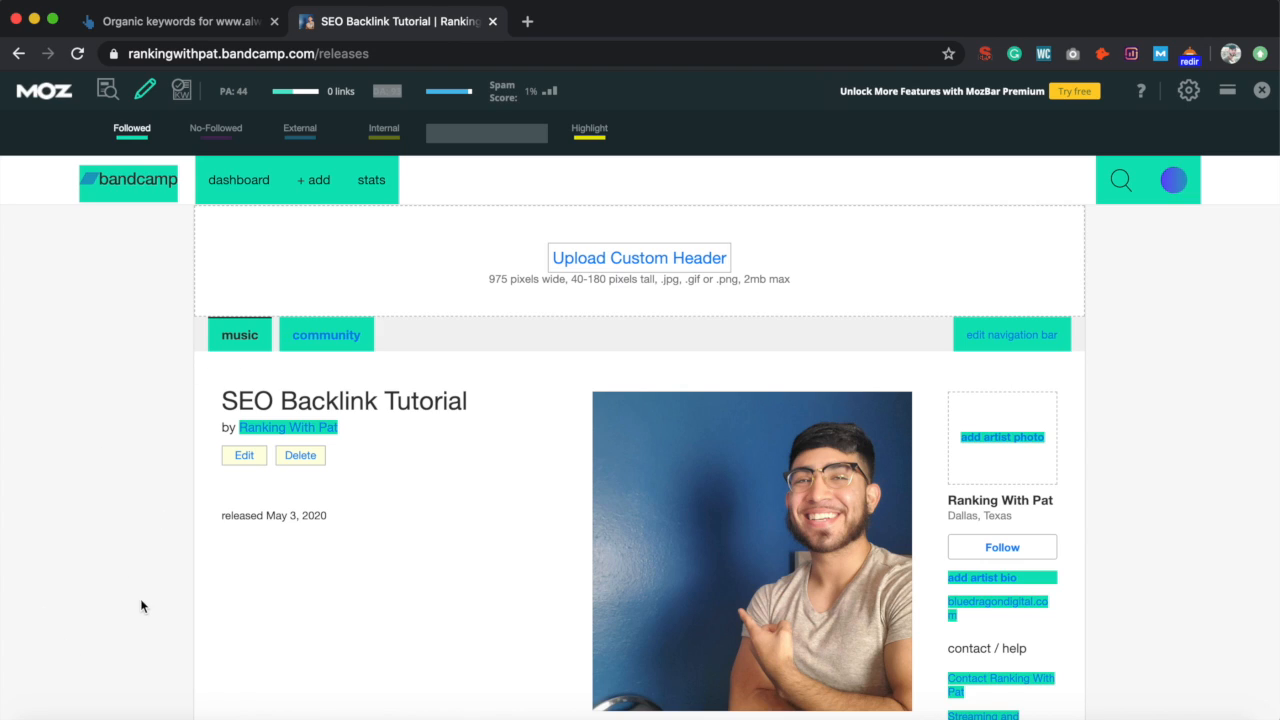
mouse_move(142, 596)
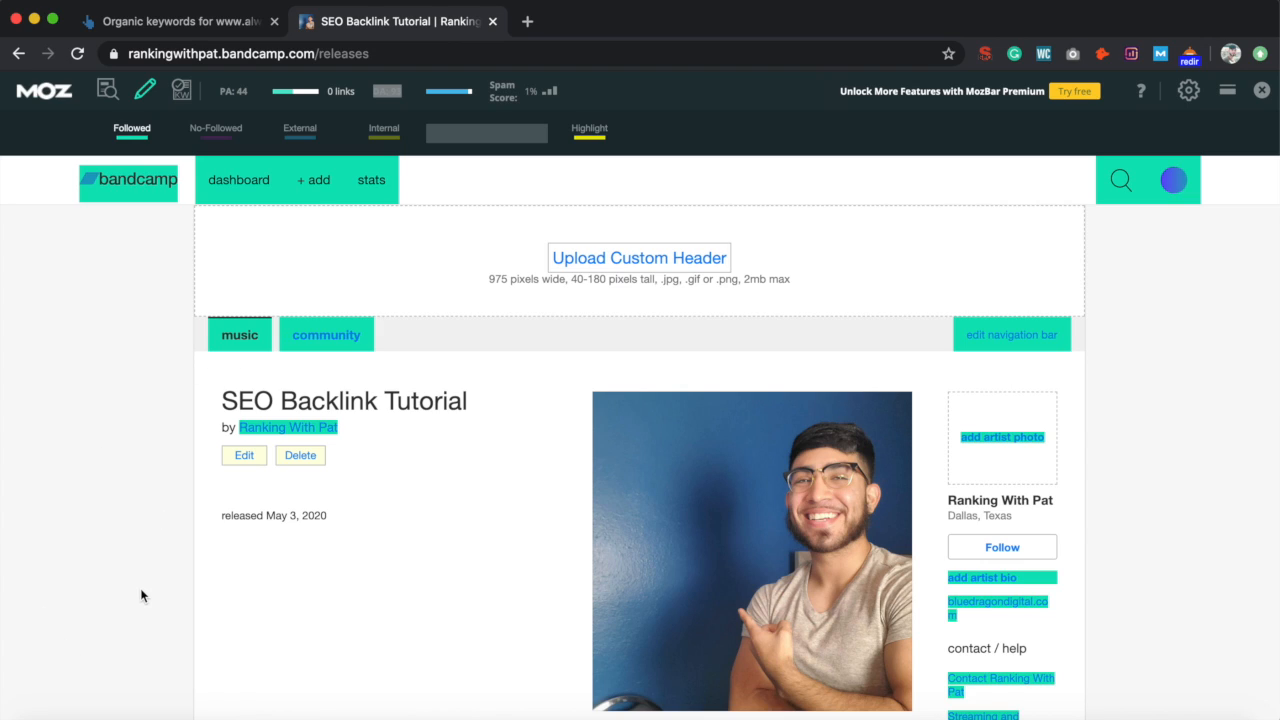